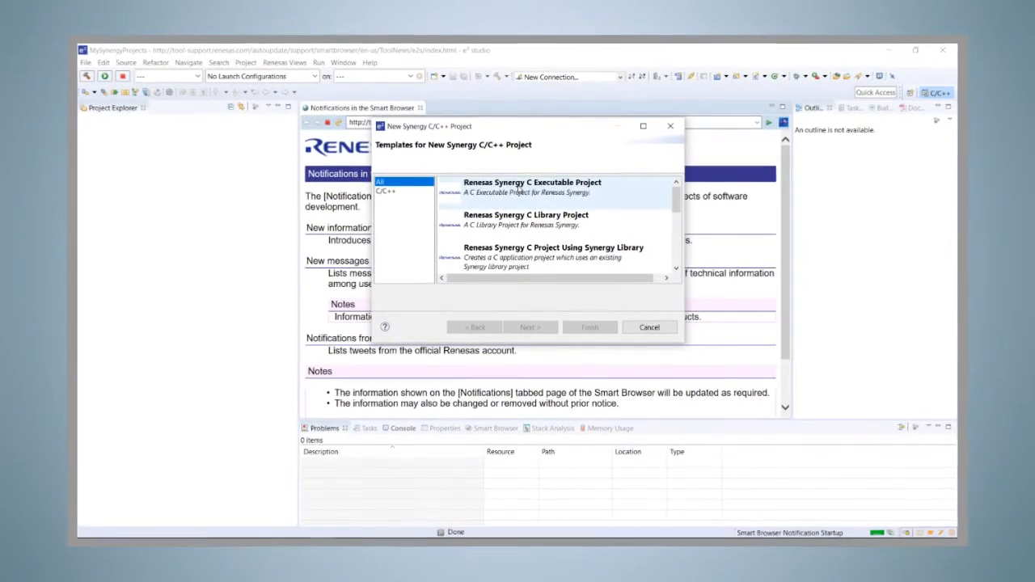
# Step: Preview the finished flow: pick the Synergy C executable template and type bsp_leds in hal_entry
pyautogui.click(536, 186)
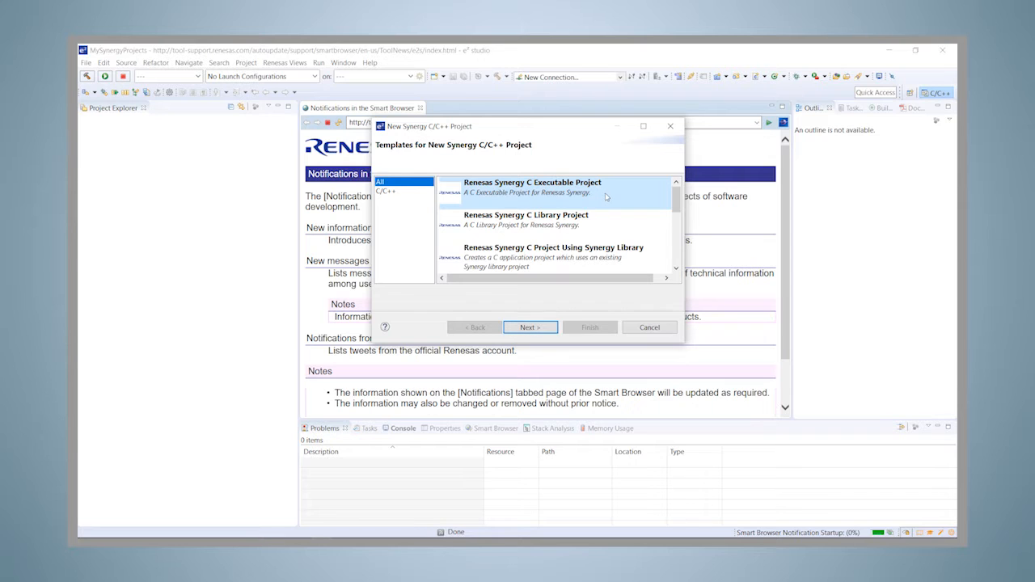
pyautogui.moveTo(528, 294)
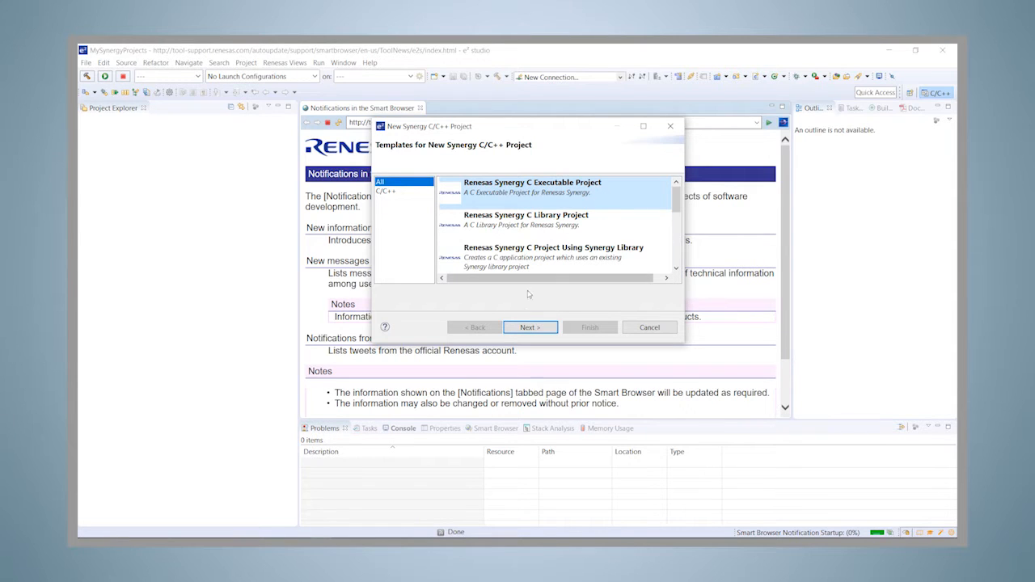
pyautogui.click(530, 326)
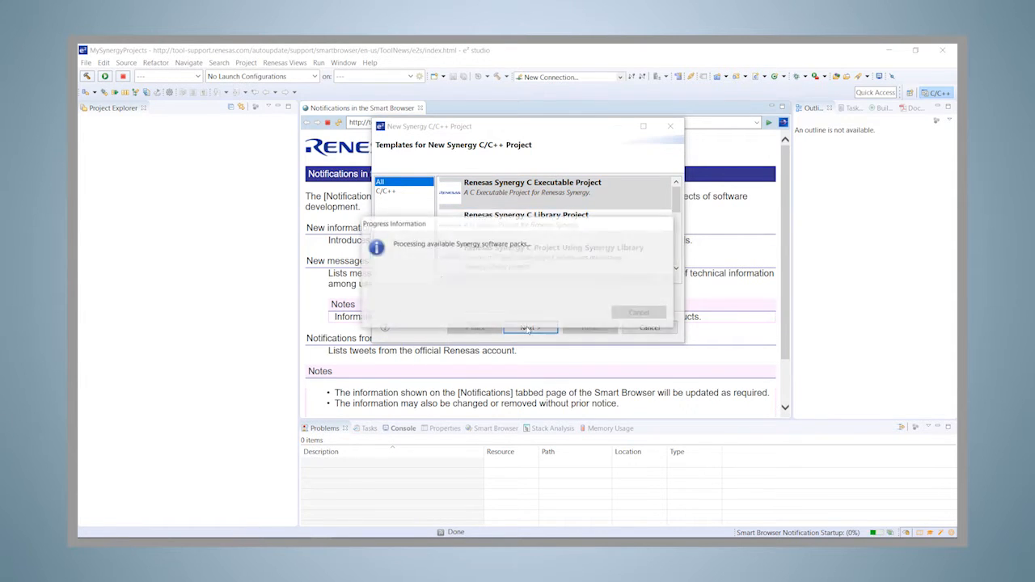
pyautogui.click(529, 326)
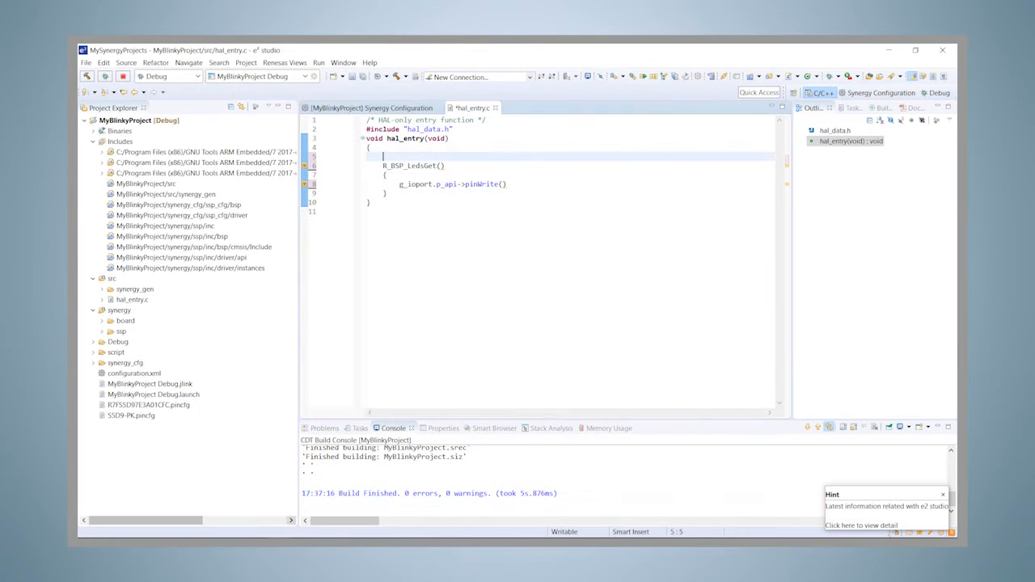
pyautogui.write('bsp_')
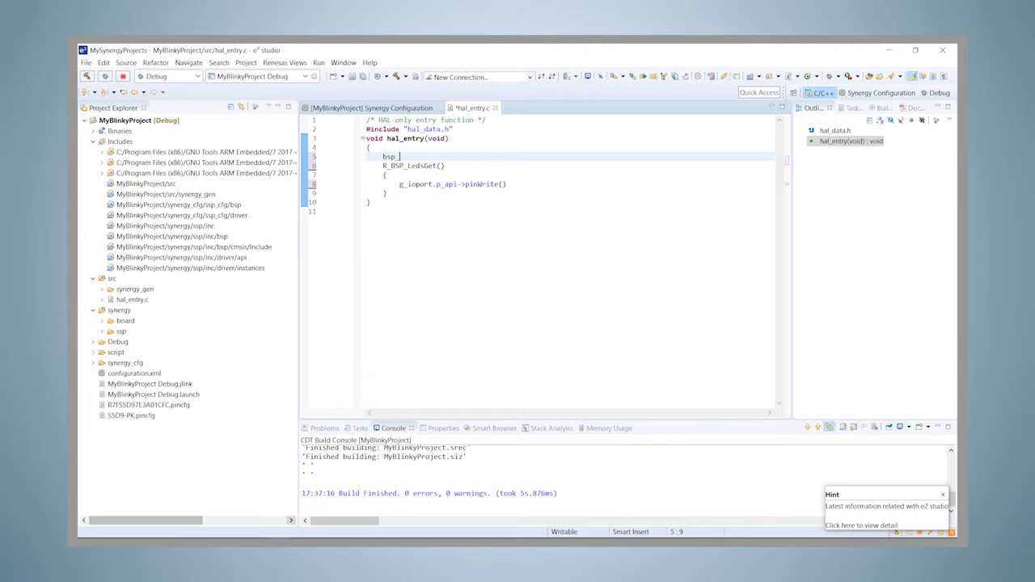
pyautogui.write('leds')
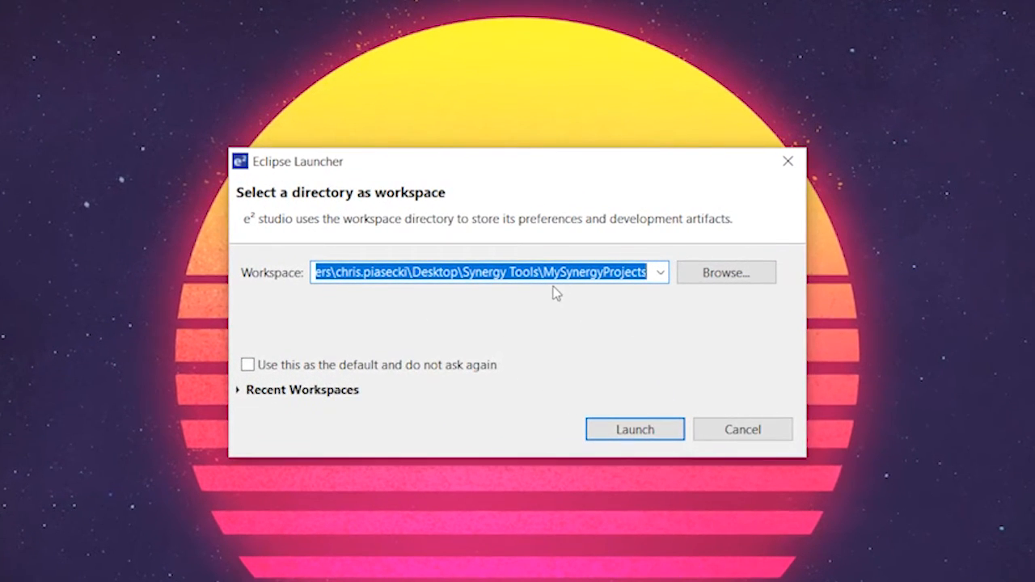
pyautogui.moveTo(637, 343)
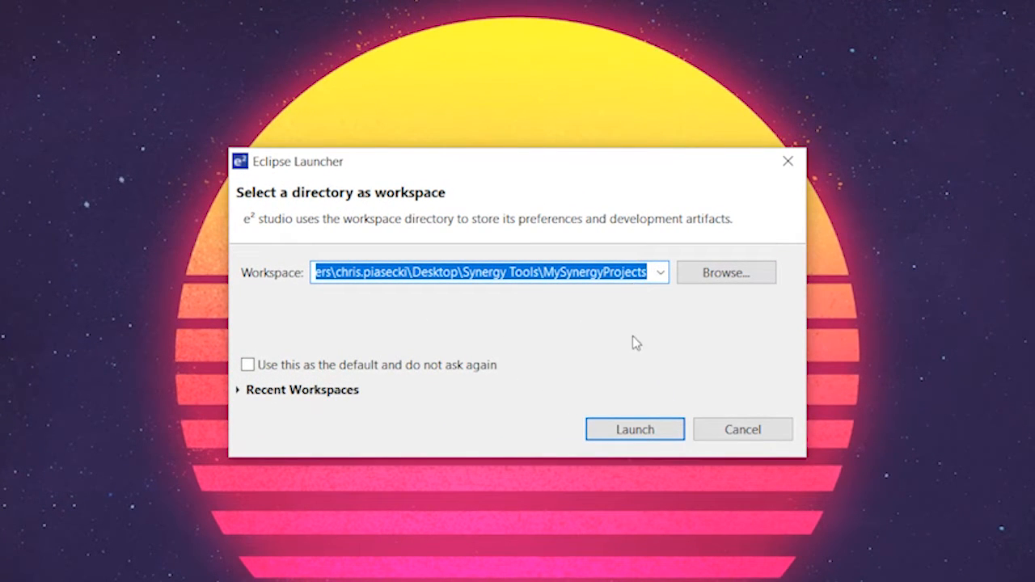
# Step: Launch the MySynergyProjects workspace and leave the Welcome page for the Workbench
pyautogui.click(634, 430)
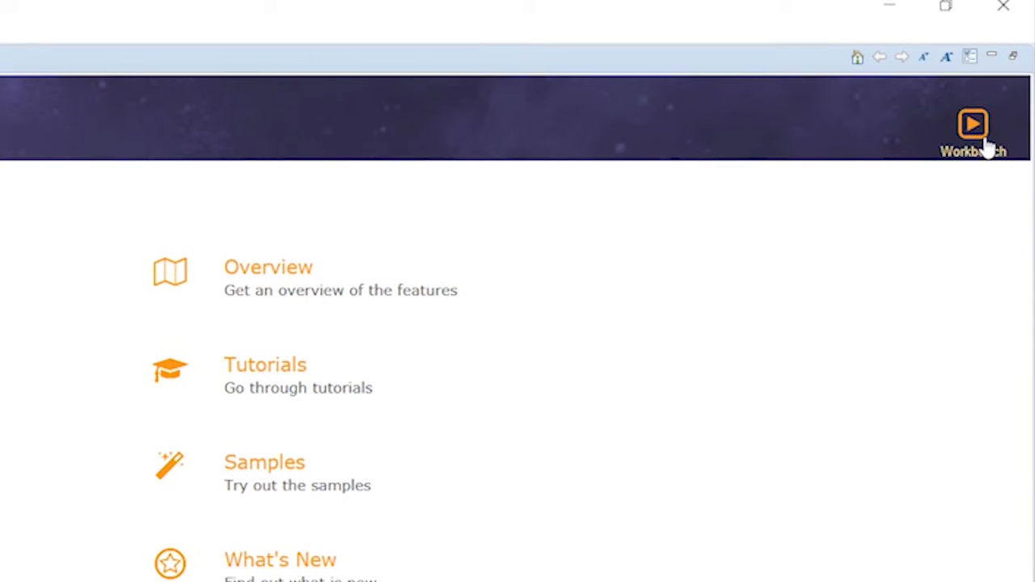
pyautogui.click(972, 124)
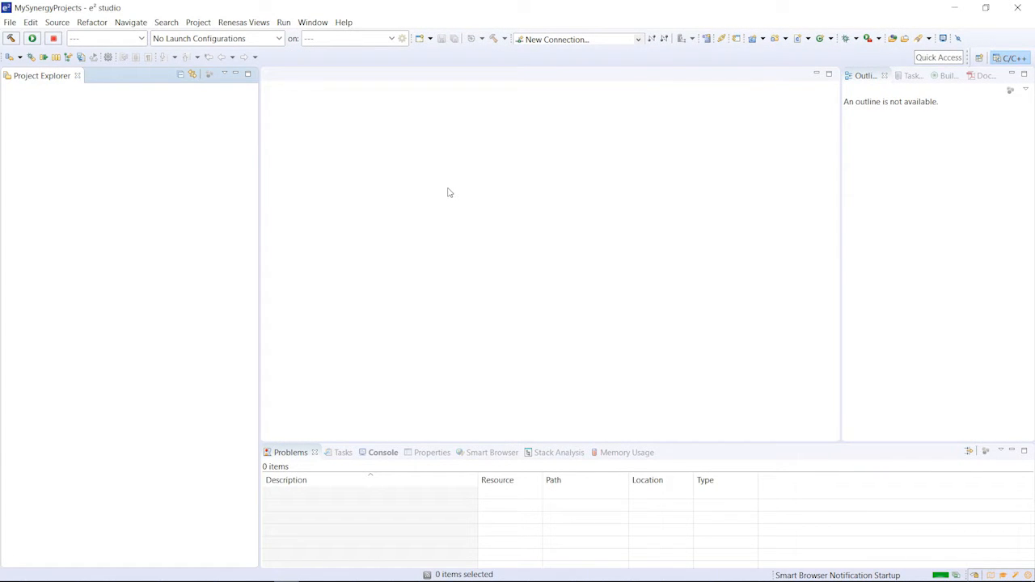
pyautogui.moveTo(185, 62)
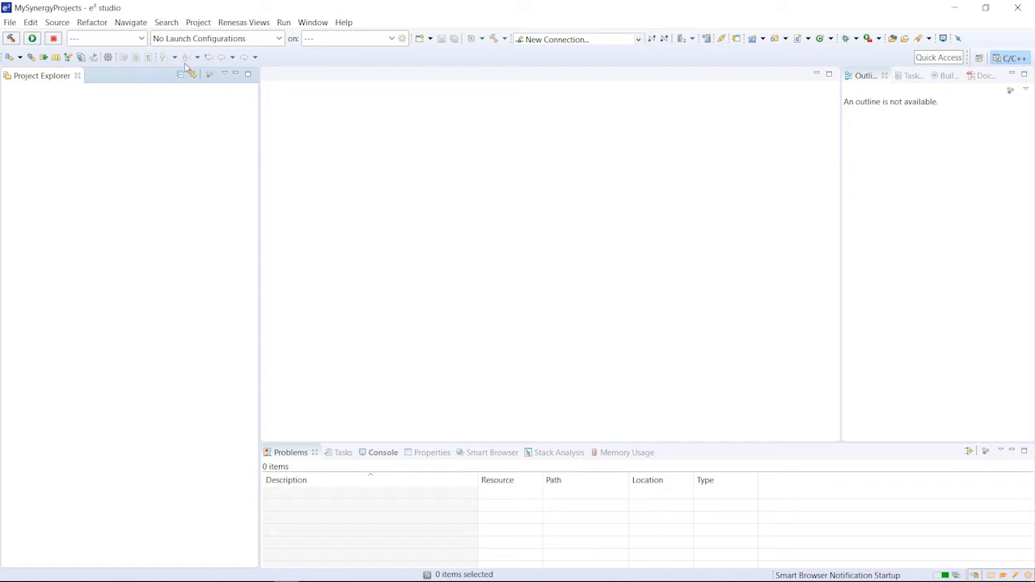
# Step: Start a new Renesas Synergy C Executable Project from the File menu
pyautogui.click(11, 29)
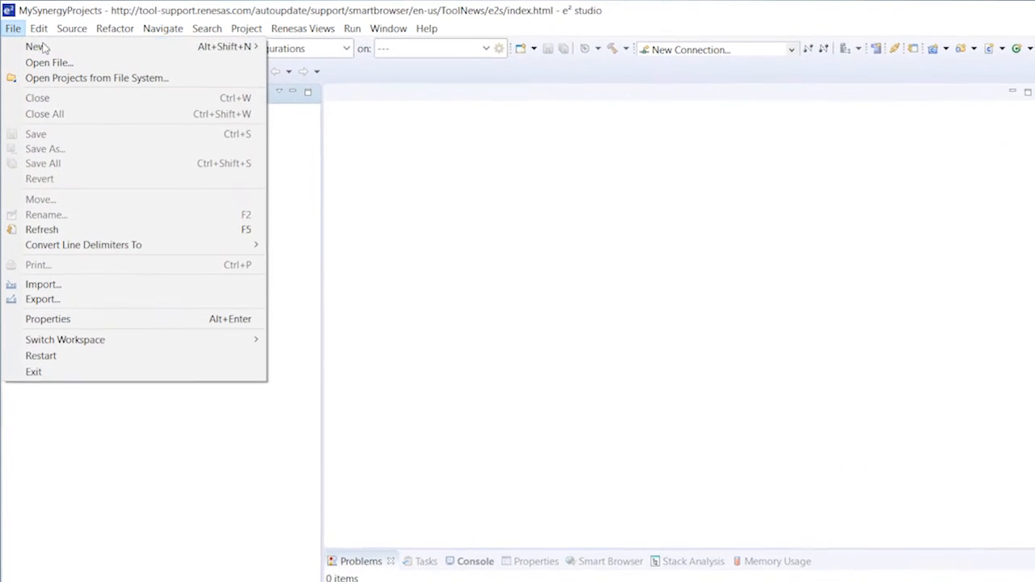
pyautogui.click(37, 51)
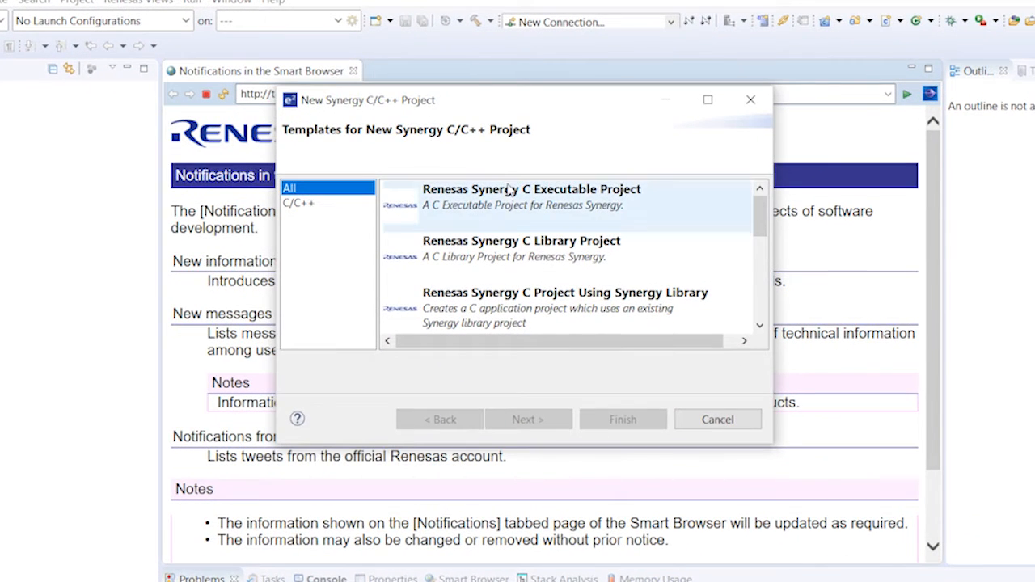
pyautogui.moveTo(589, 209)
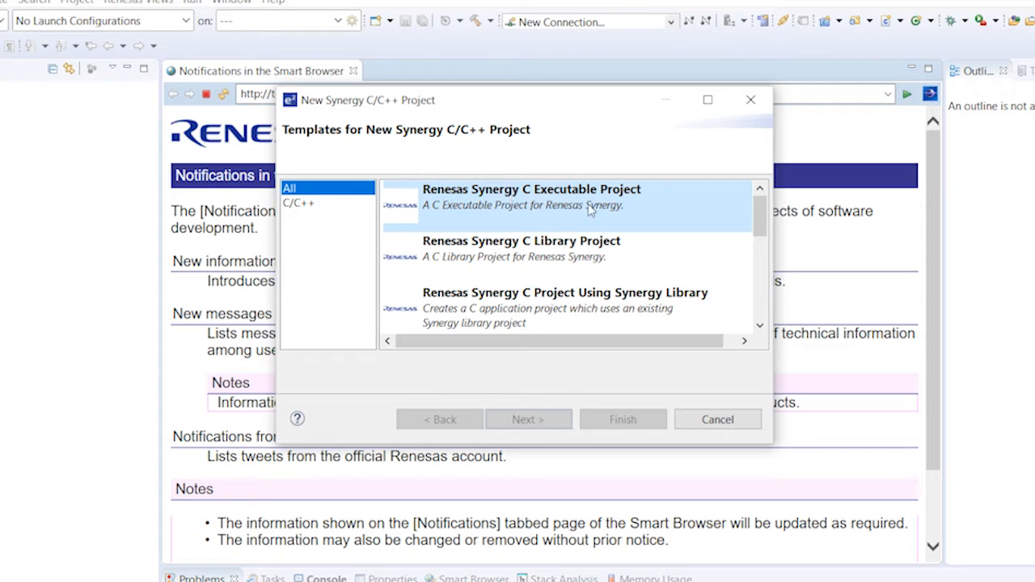
pyautogui.click(531, 197)
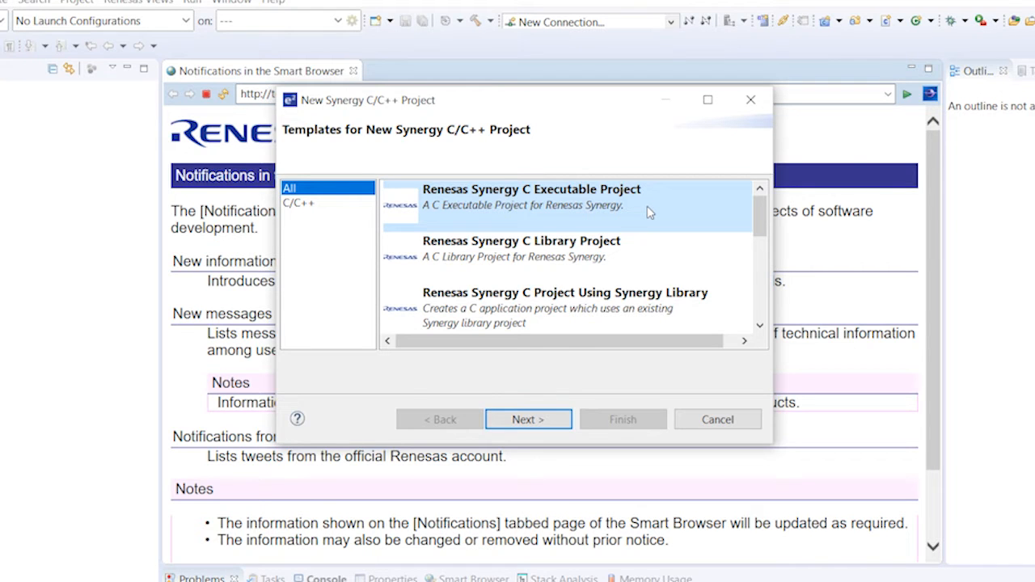
pyautogui.click(528, 419)
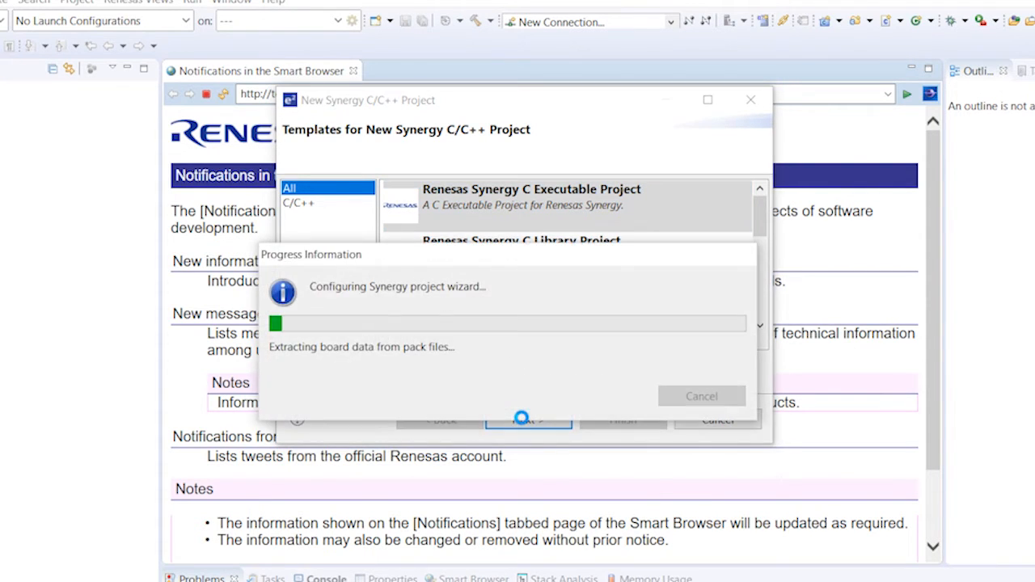
# Step: Name the project MyBlinkyProject and select the GCC ARM Embedded toolchain
pyautogui.click(528, 419)
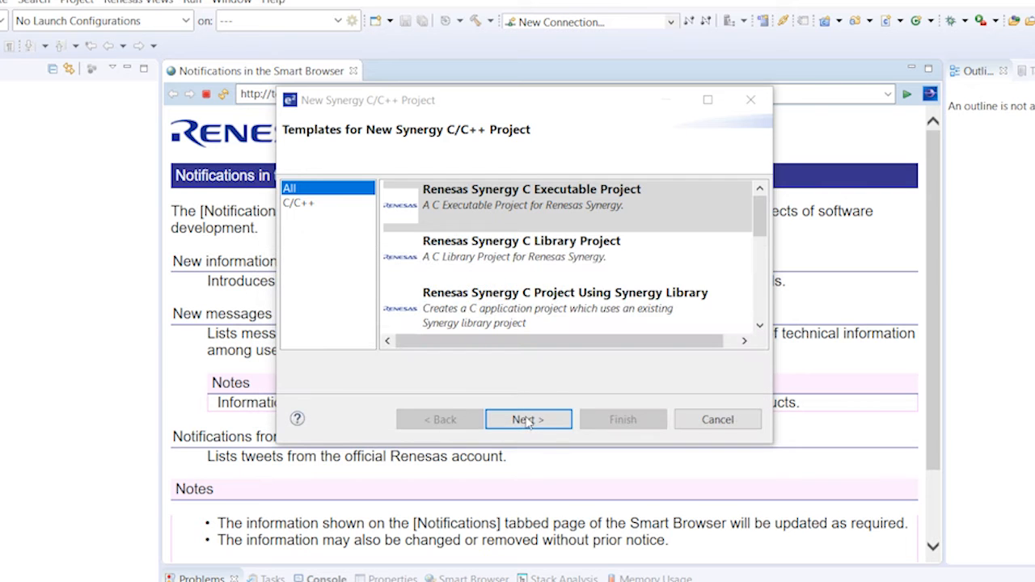
pyautogui.click(527, 419)
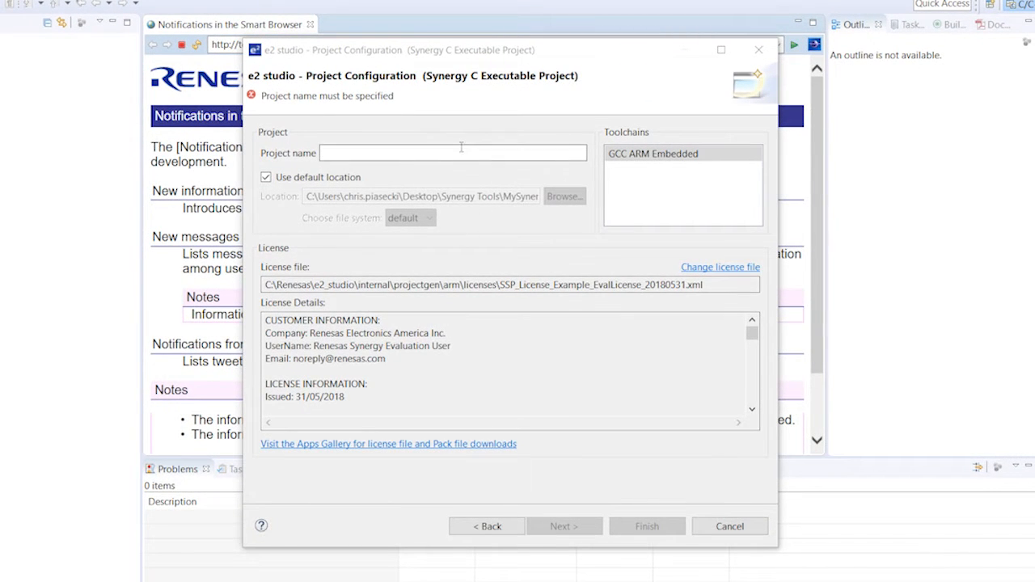
pyautogui.write('MyBlinkyProject')
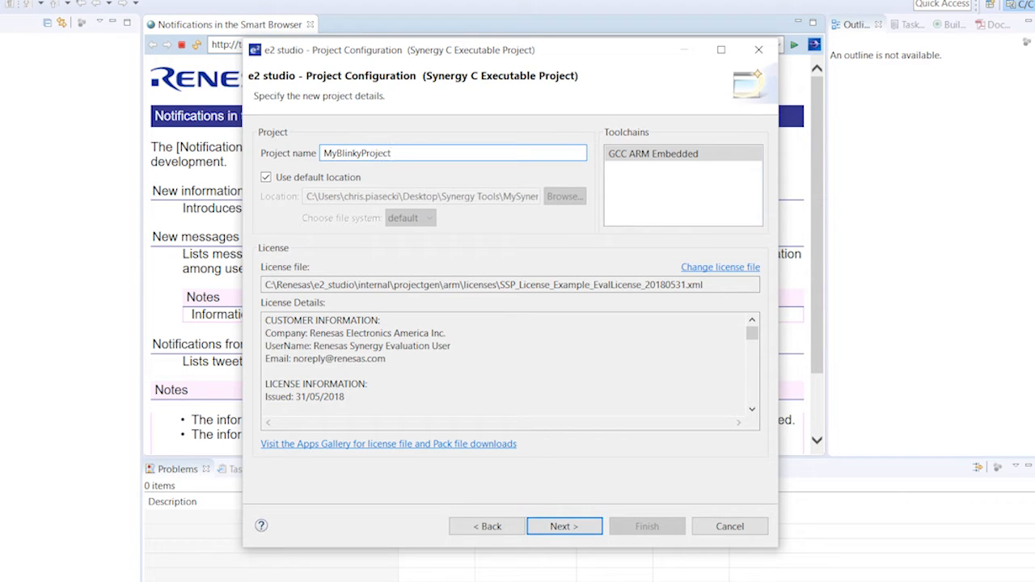
pyautogui.click(651, 154)
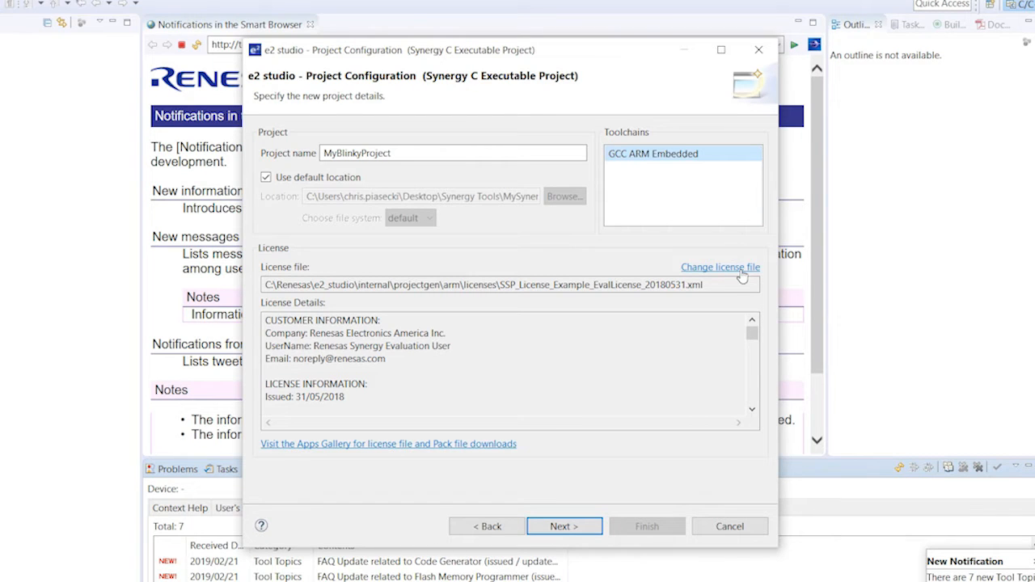
# Step: Choose SSP_License_Example_EvalLicense_20180531.xml as the license file and apply it
pyautogui.click(720, 267)
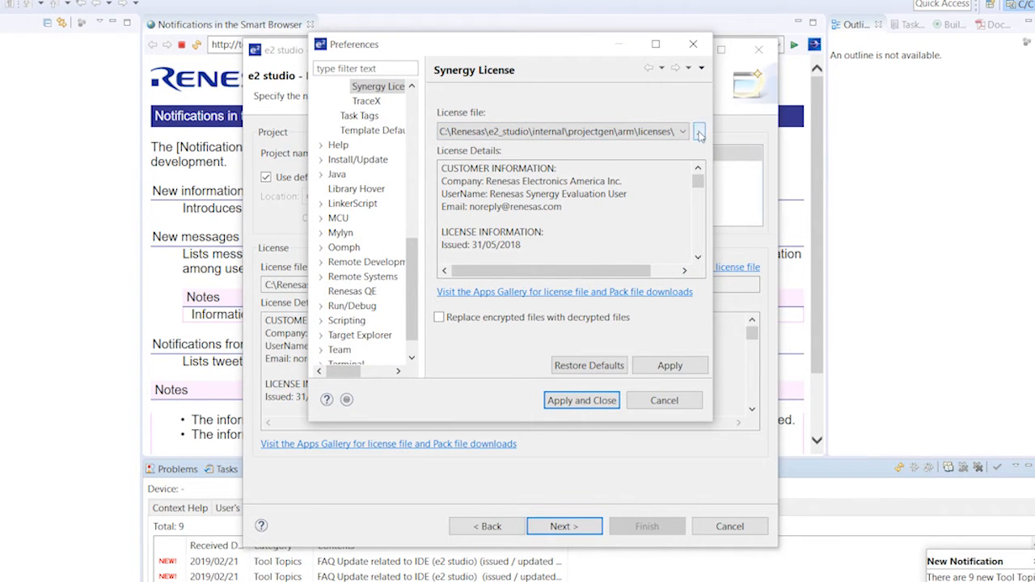
pyautogui.click(699, 131)
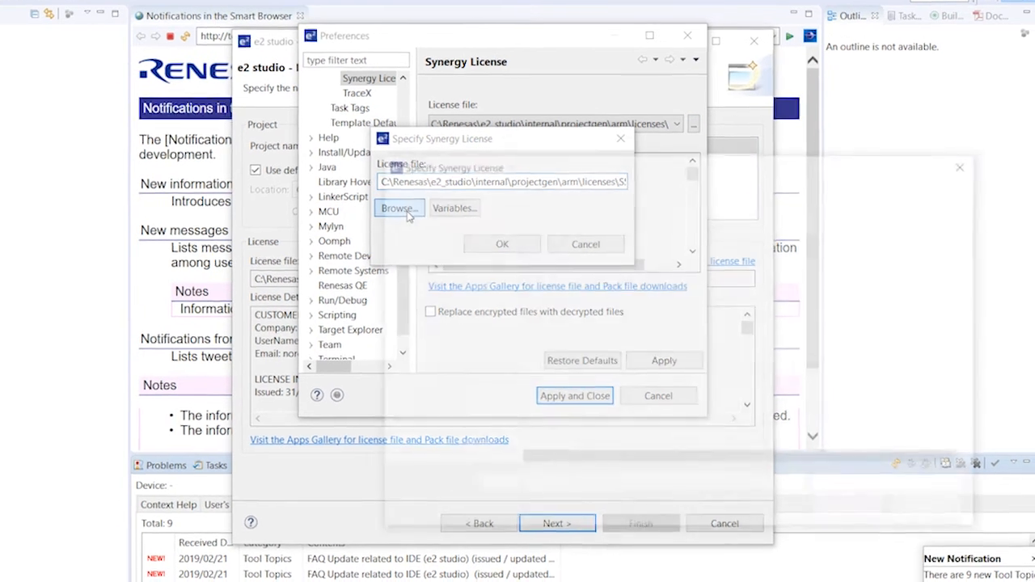
pyautogui.click(398, 208)
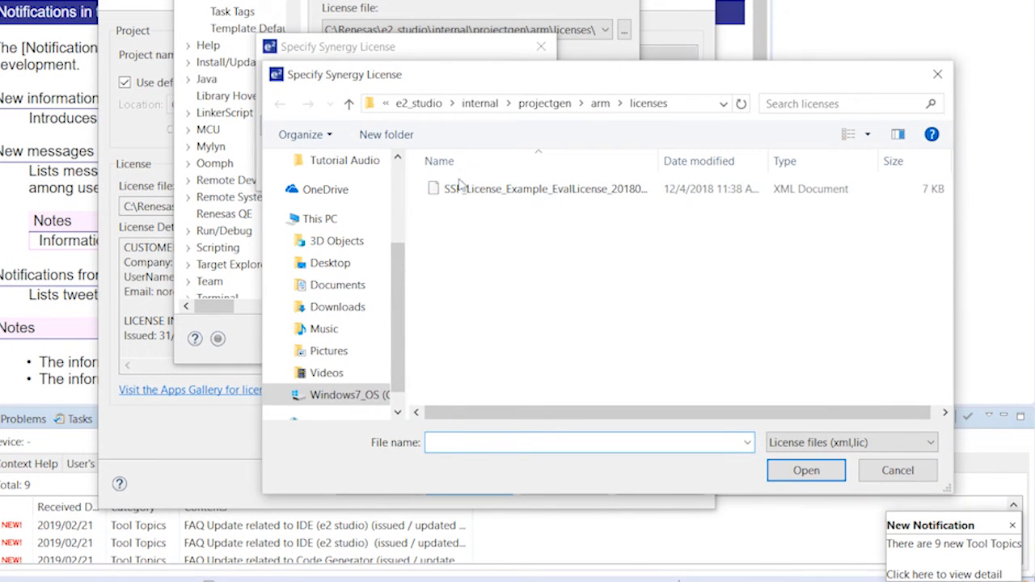
pyautogui.click(537, 189)
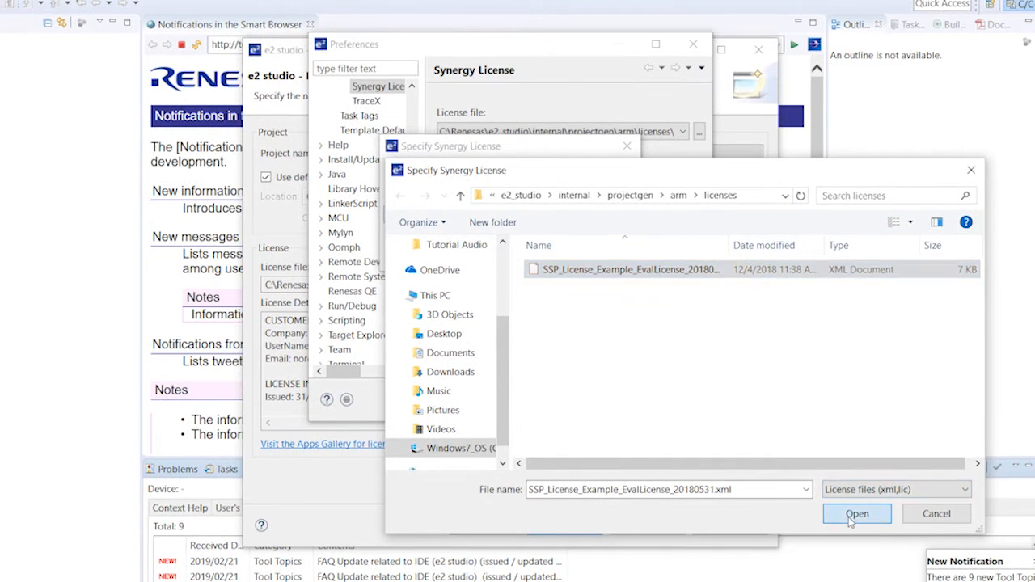
pyautogui.click(858, 514)
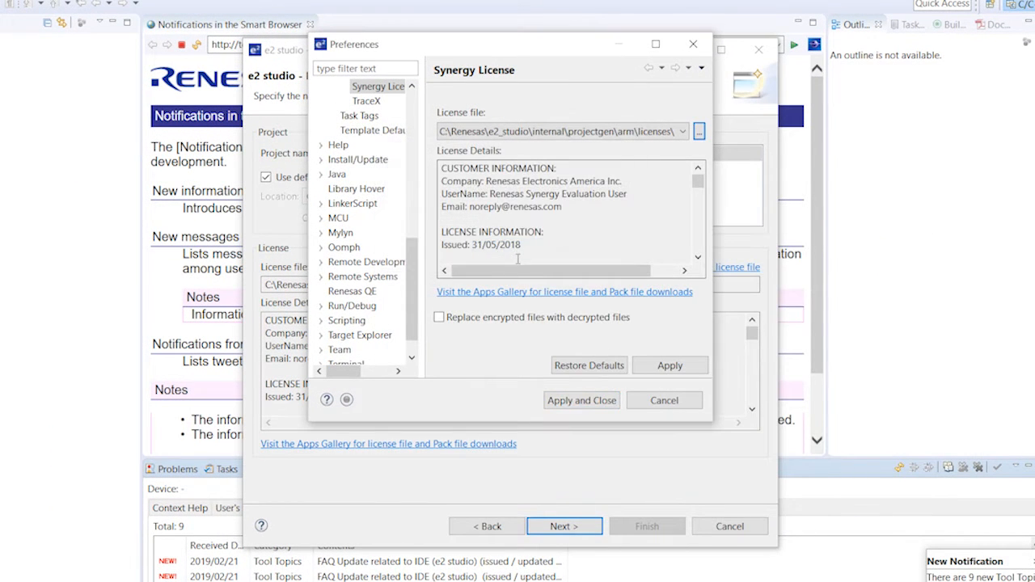
pyautogui.click(580, 399)
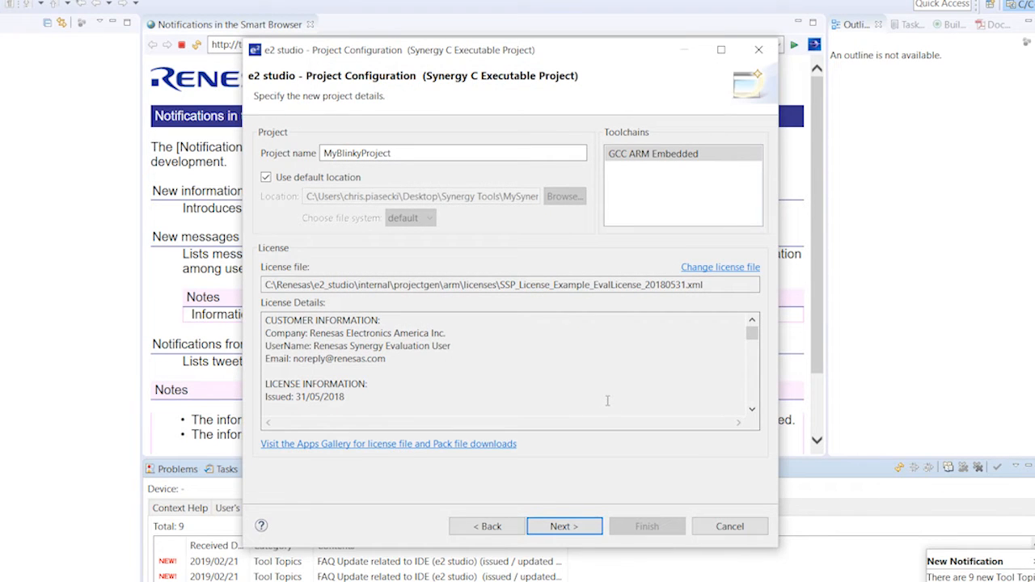
# Step: On the board support page, select the S5D9 PK board with SSP 1.5.3
pyautogui.click(565, 525)
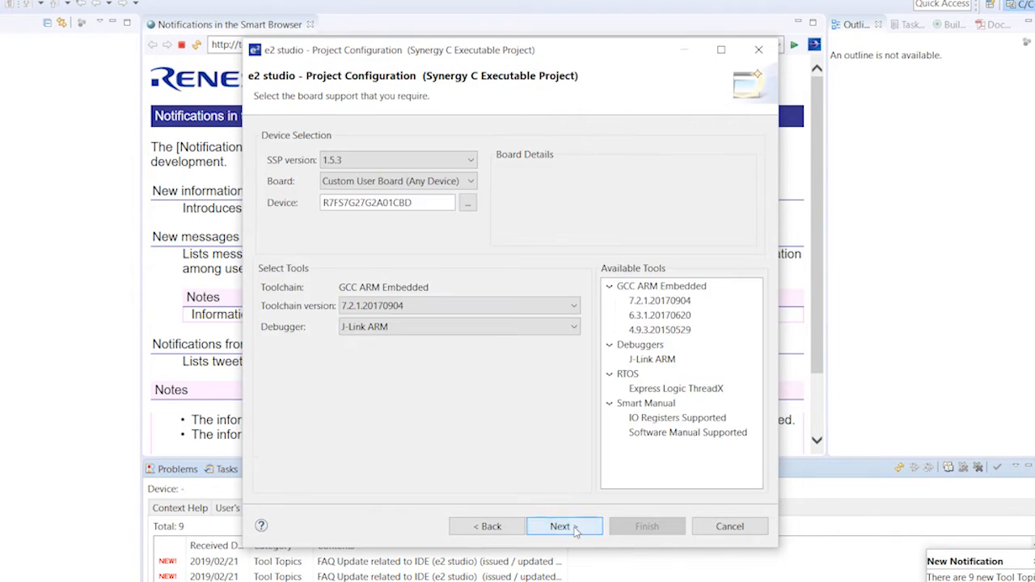
pyautogui.moveTo(436, 218)
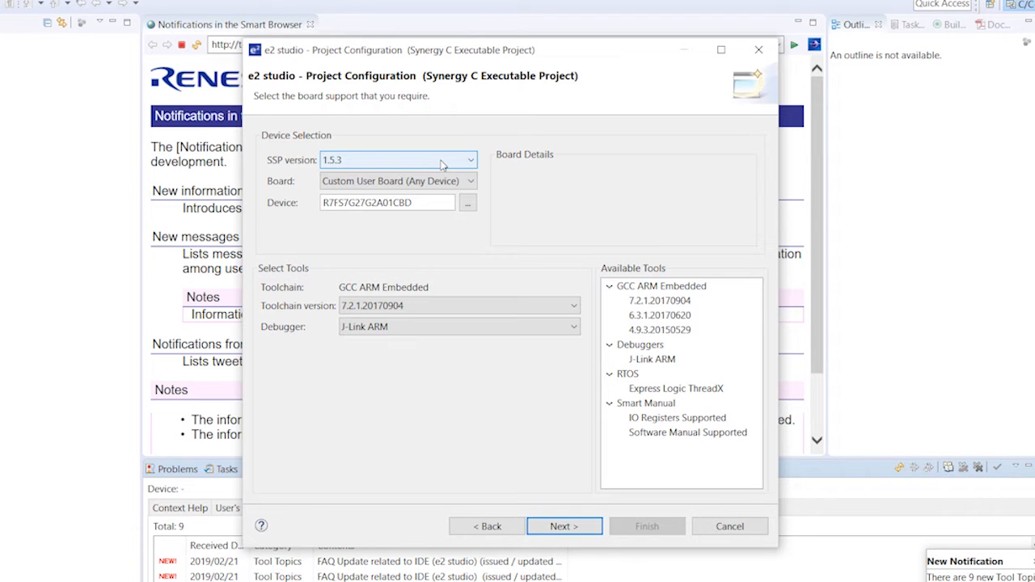
pyautogui.click(470, 181)
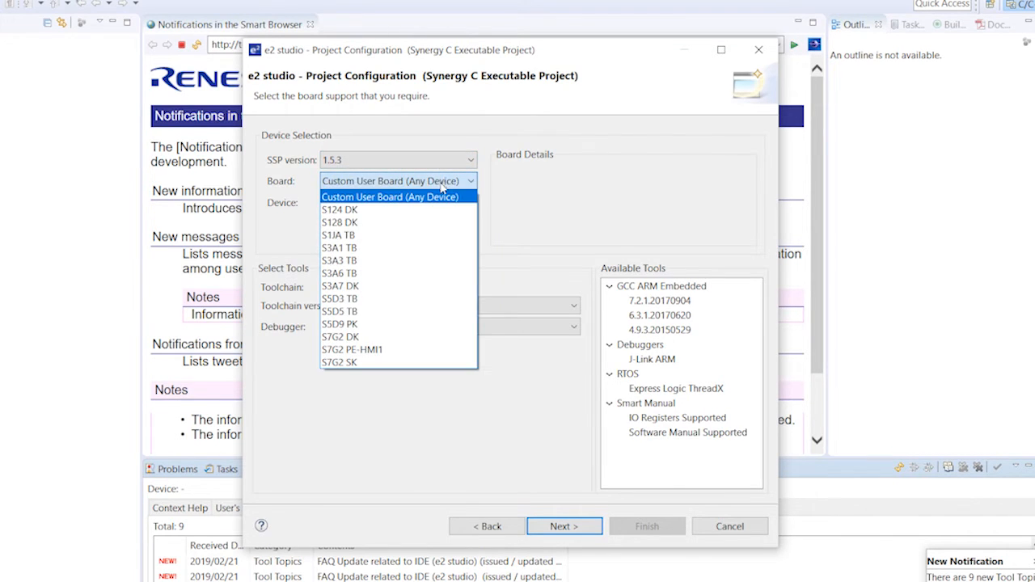
pyautogui.click(339, 324)
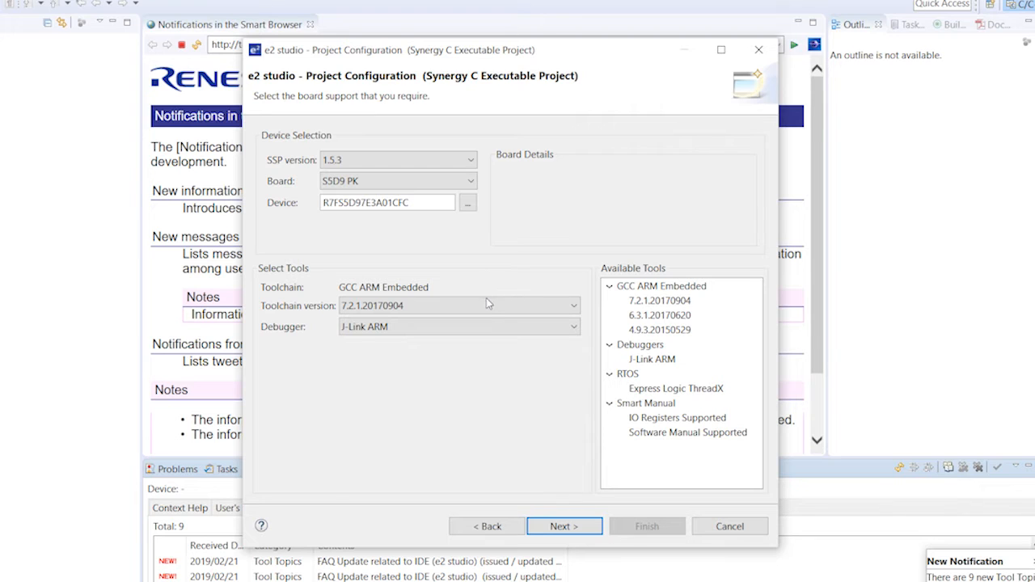
pyautogui.moveTo(596, 342)
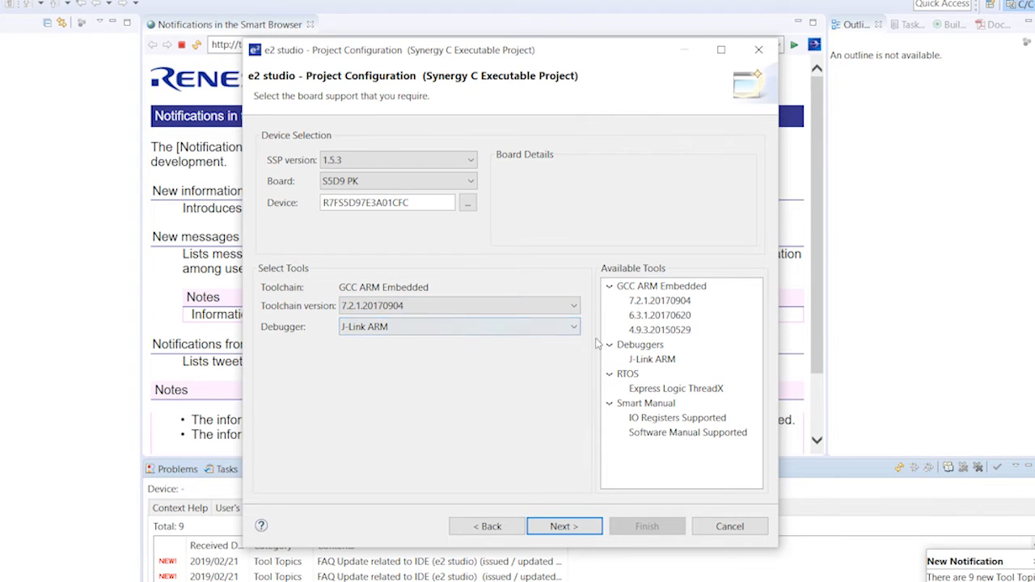
pyautogui.moveTo(679, 360)
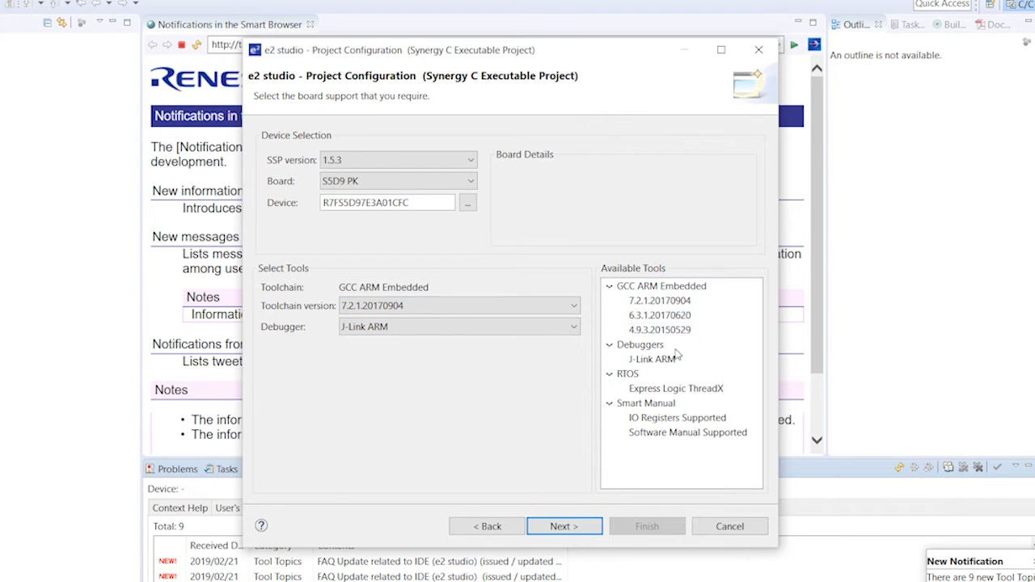
pyautogui.moveTo(556, 546)
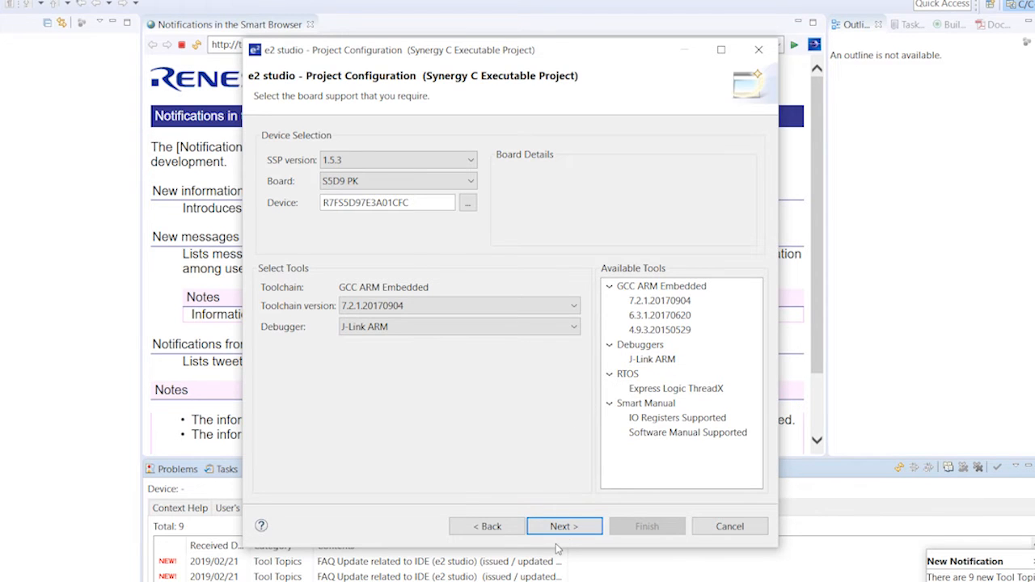
# Step: Select the BSP project template and finish creating MyBlinkyProject
pyautogui.click(564, 526)
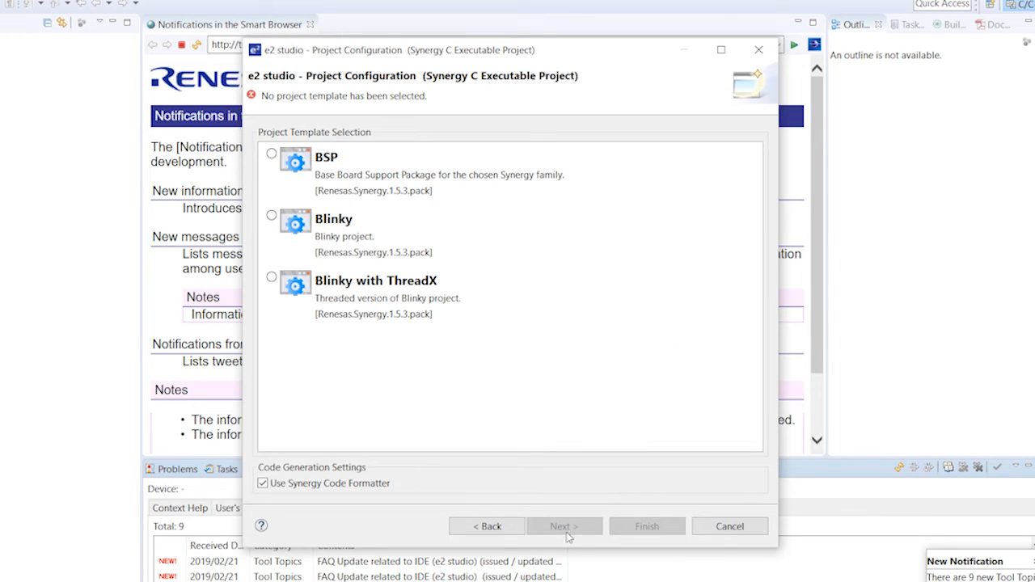
pyautogui.moveTo(477, 162)
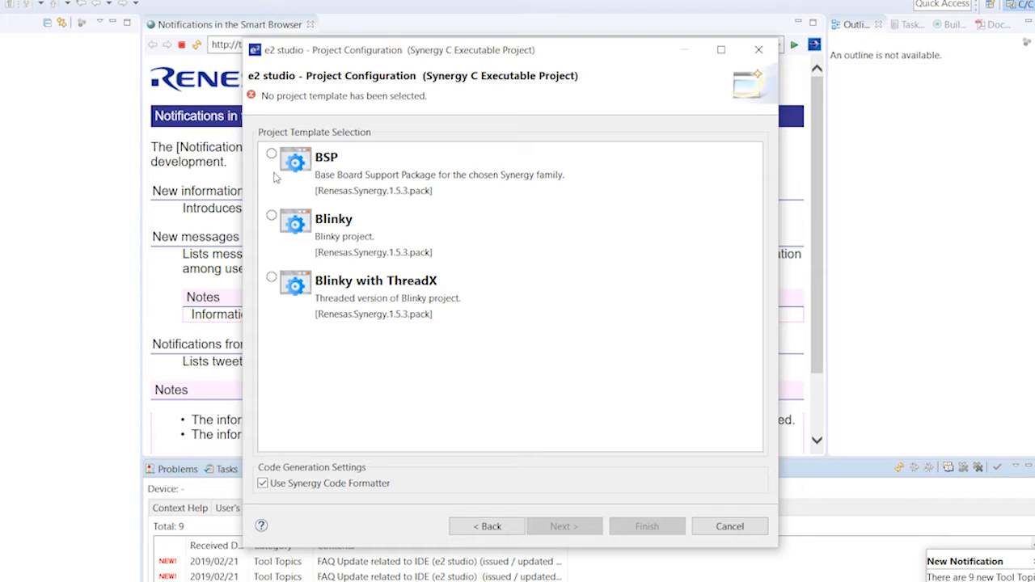
pyautogui.click(270, 154)
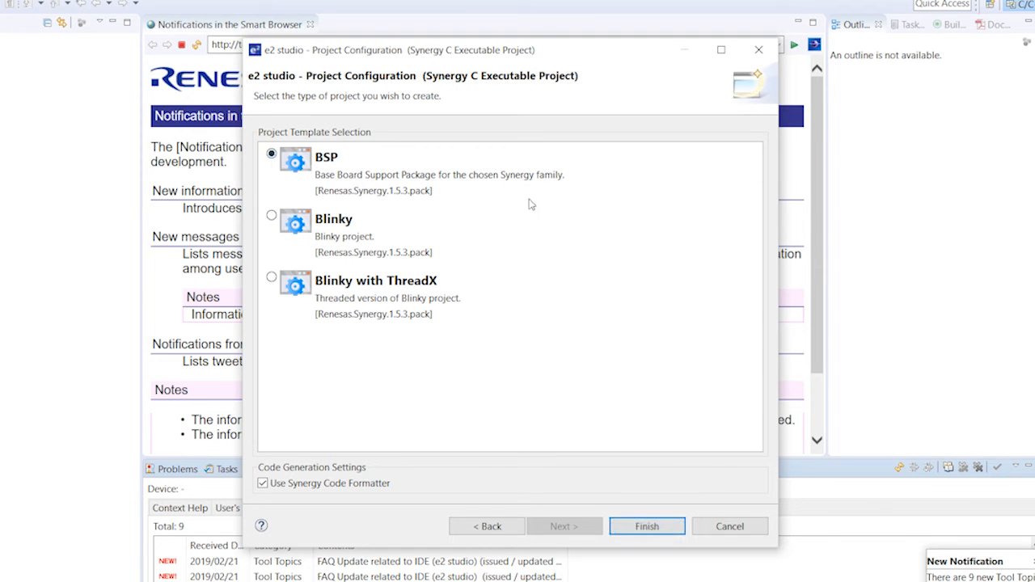
pyautogui.moveTo(647, 526)
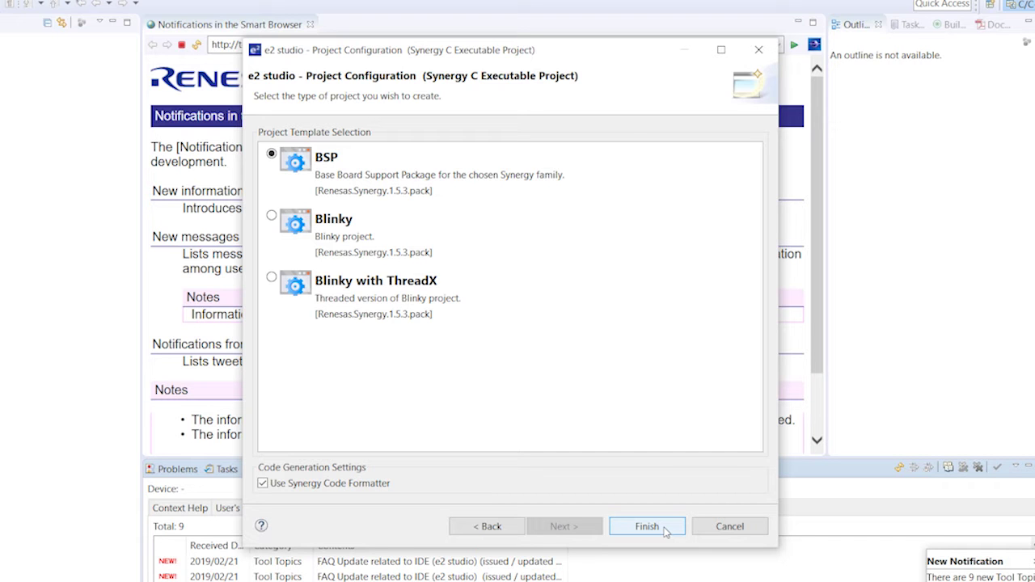
pyautogui.click(646, 526)
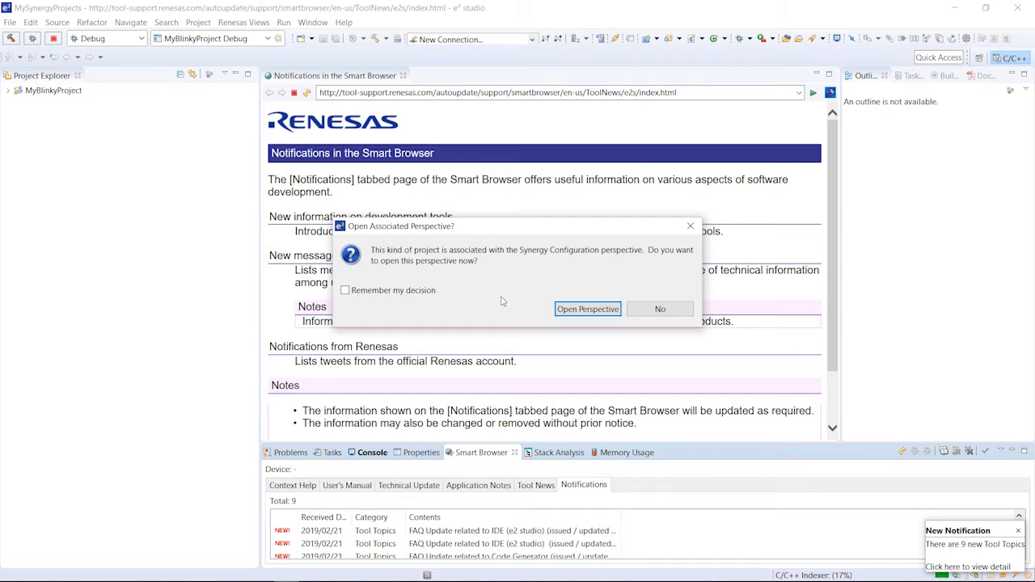
pyautogui.moveTo(411, 240)
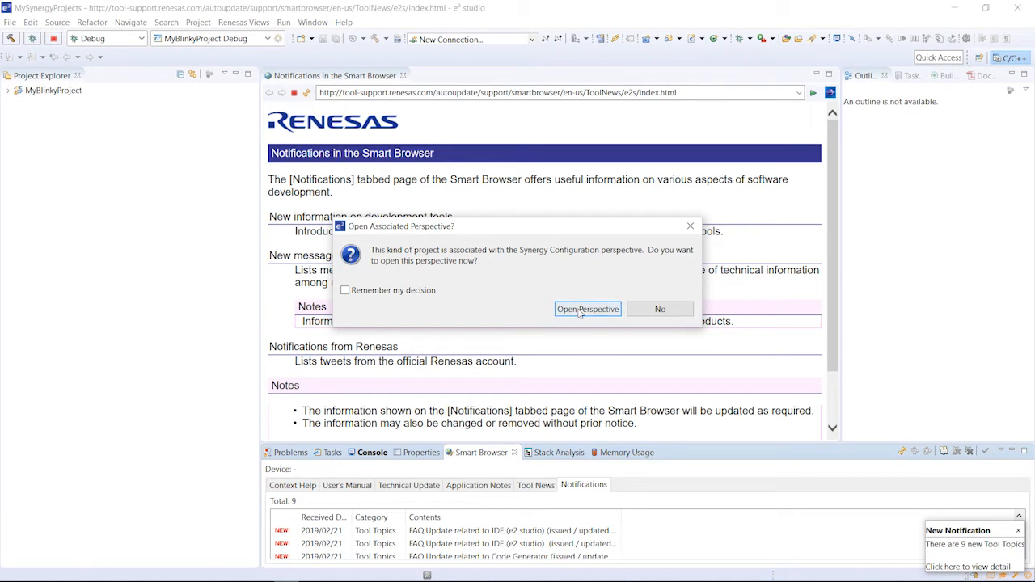
# Step: Open the Synergy Configuration perspective, view the Clocks and Threads tabs, then return to Summary
pyautogui.click(588, 309)
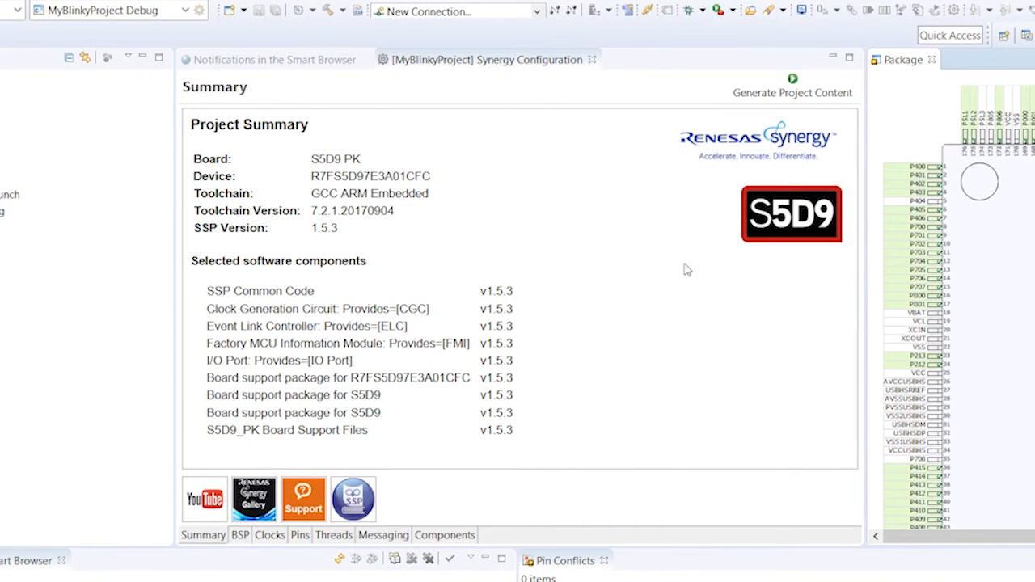
pyautogui.moveTo(279, 373)
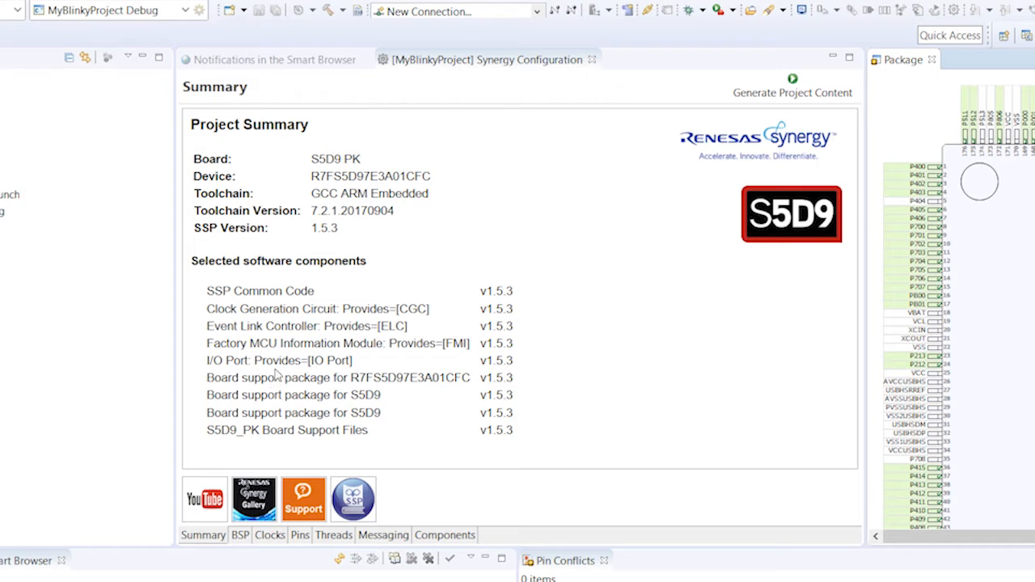
pyautogui.click(269, 534)
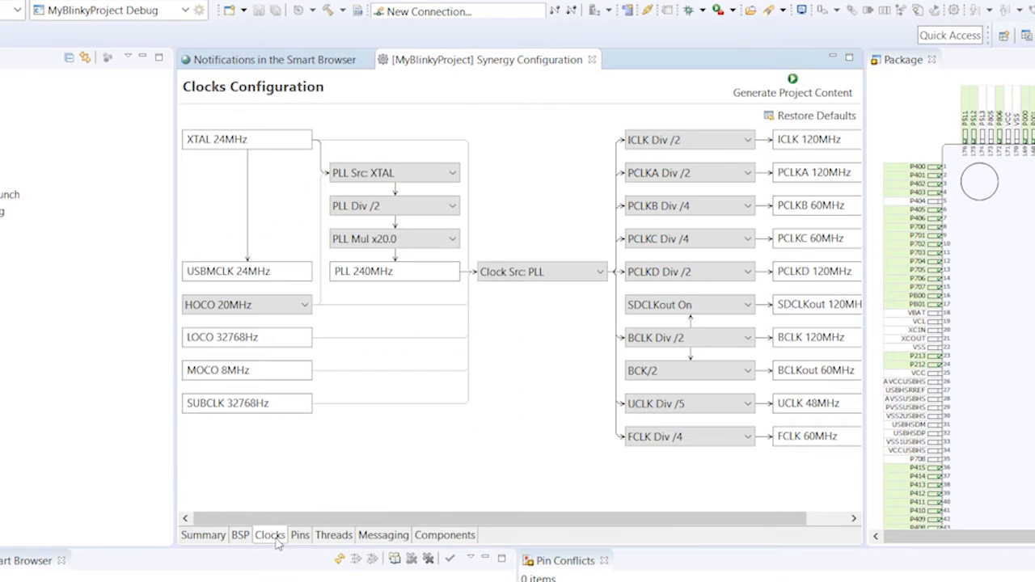
pyautogui.moveTo(348, 543)
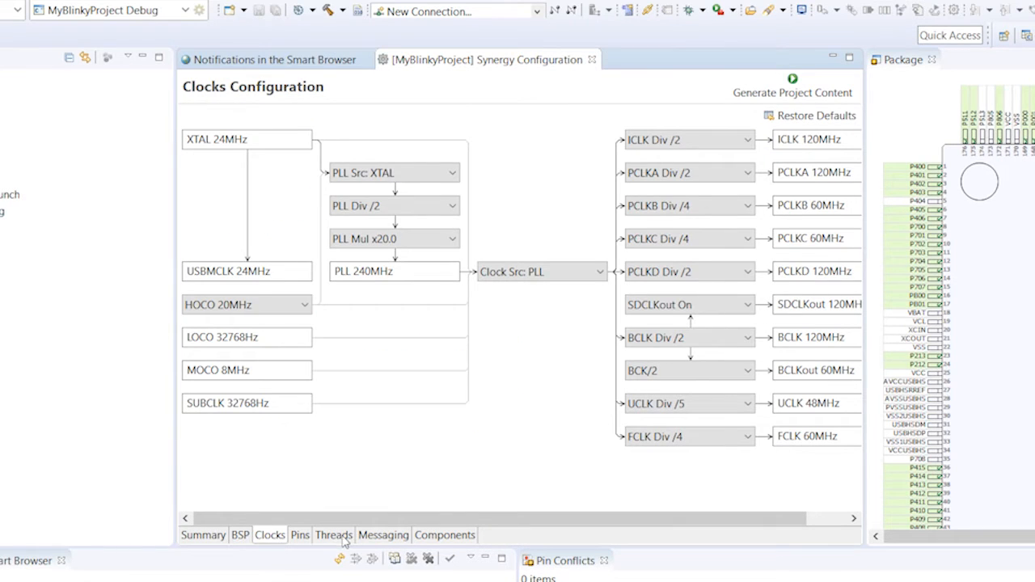
pyautogui.click(333, 534)
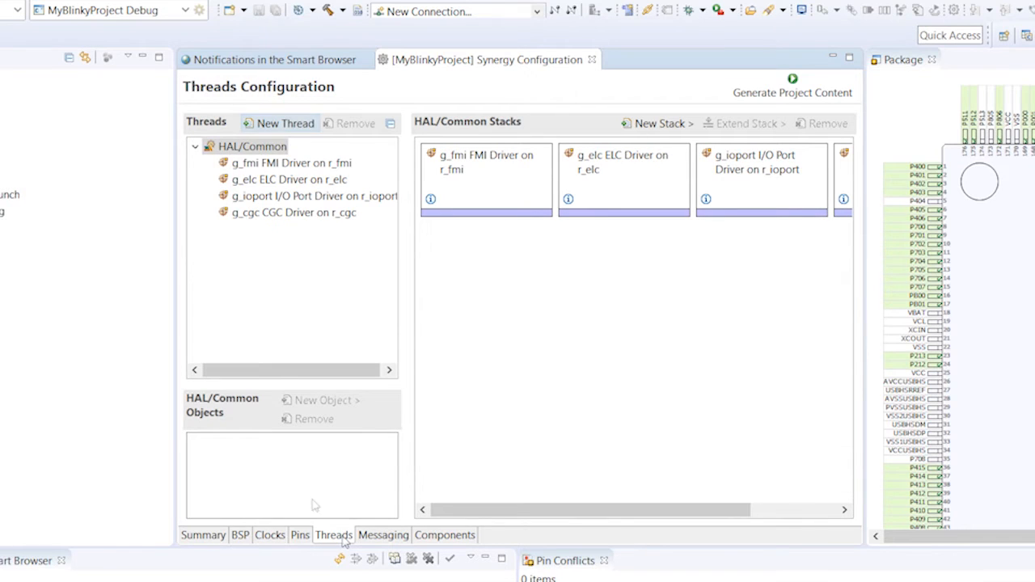
pyautogui.click(203, 535)
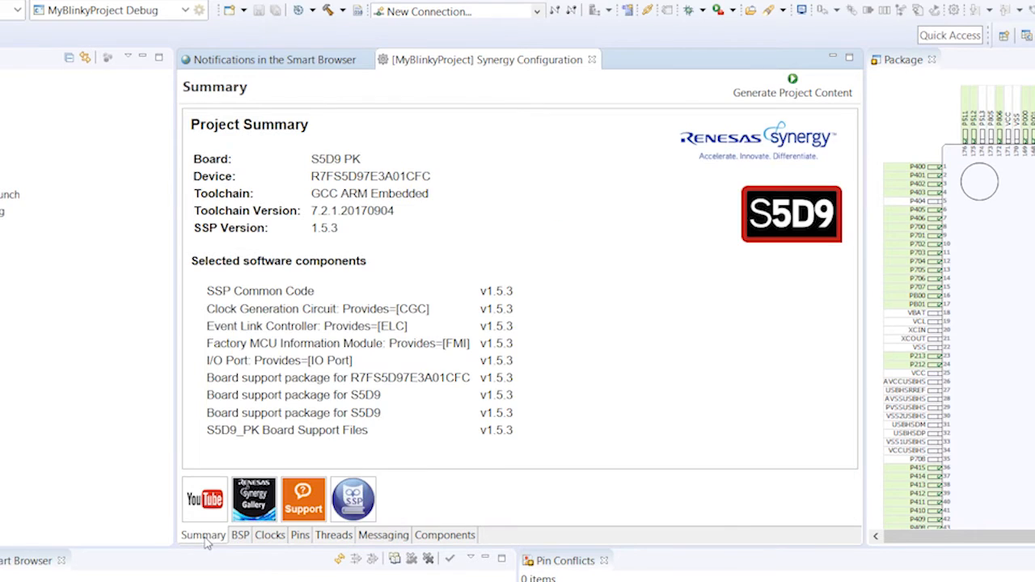
pyautogui.moveTo(579, 359)
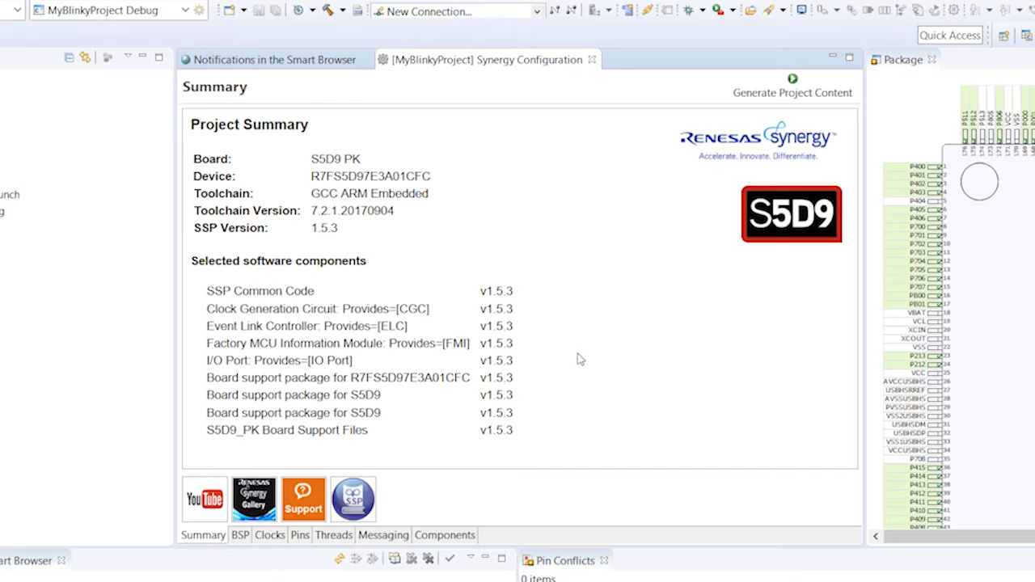
pyautogui.moveTo(624, 321)
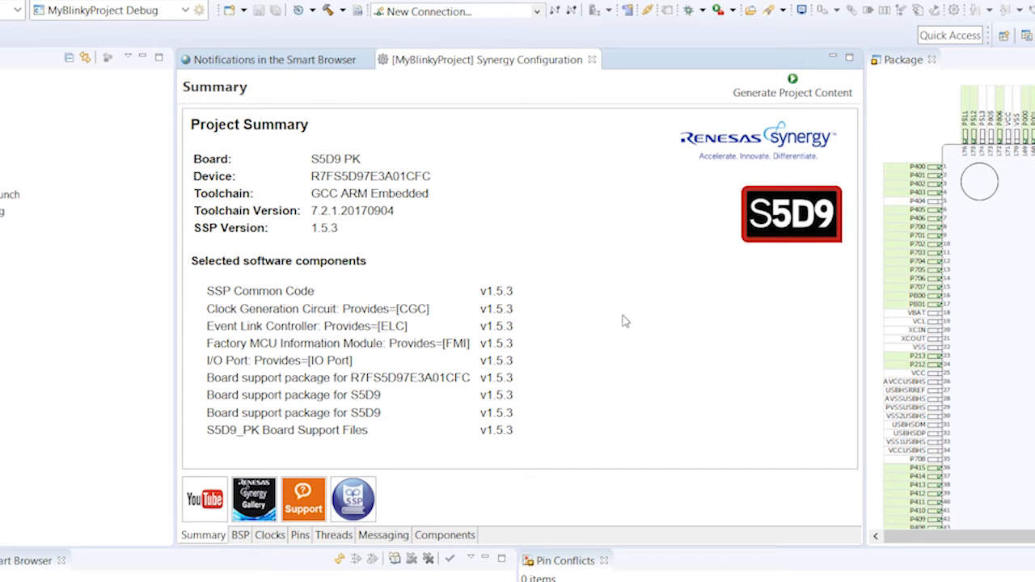
pyautogui.moveTo(788, 92)
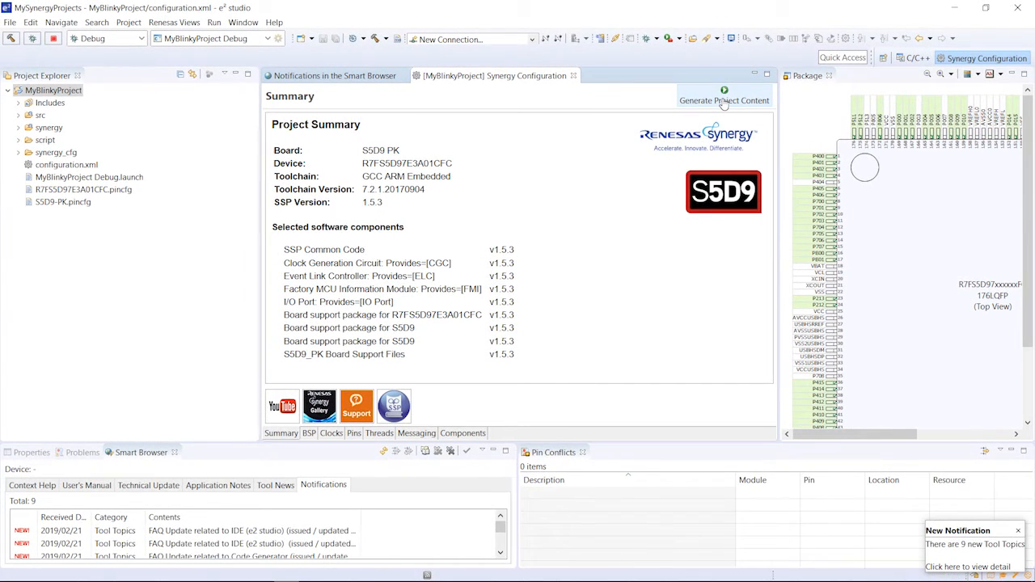
# Step: Generate project content and expand MyBlinkyProject in Project Explorer to reveal hal_entry.c
pyautogui.click(724, 99)
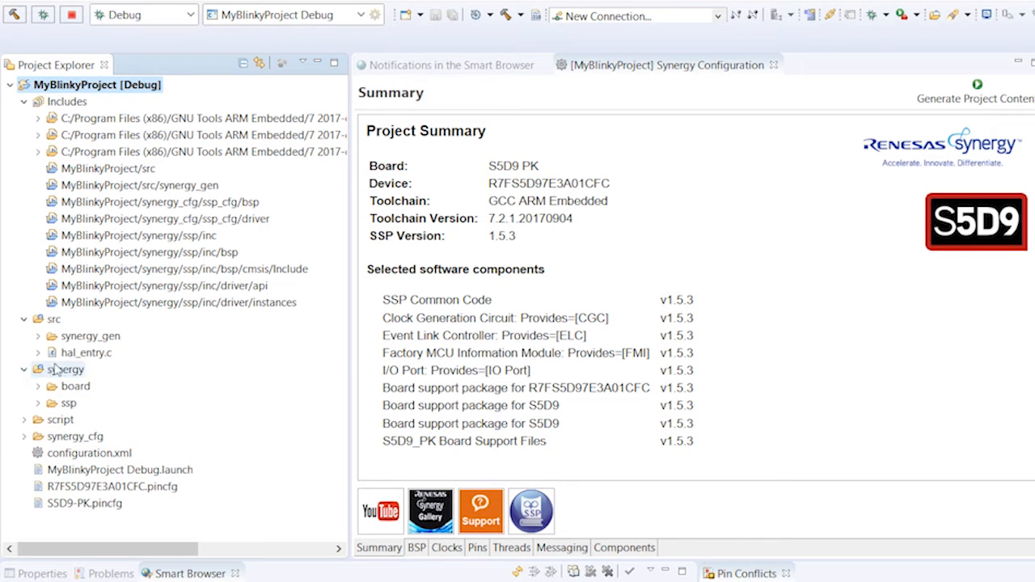
pyautogui.click(77, 352)
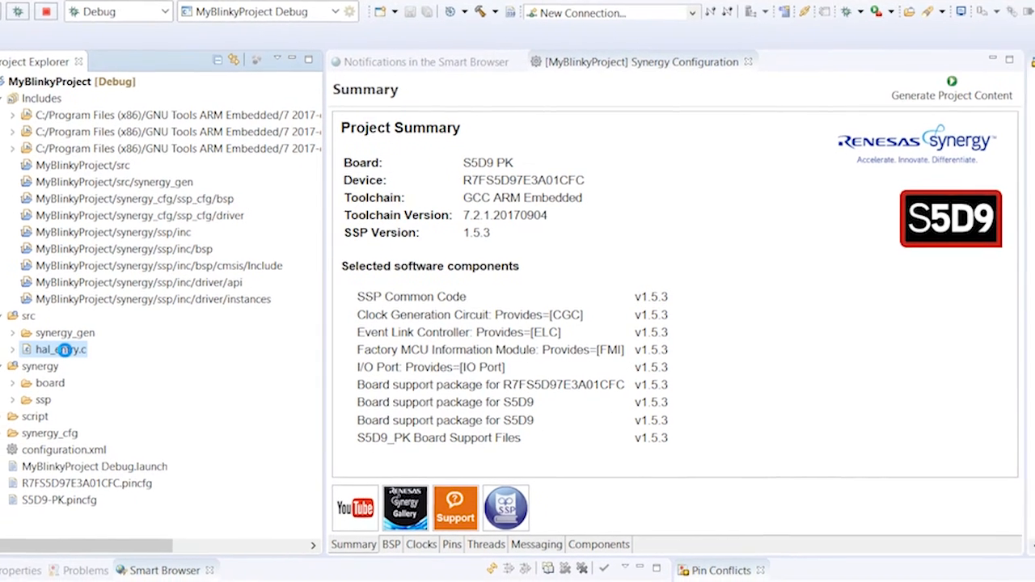
# Step: Open hal_entry.c from the src folder in the editor
pyautogui.doubleClick(52, 350)
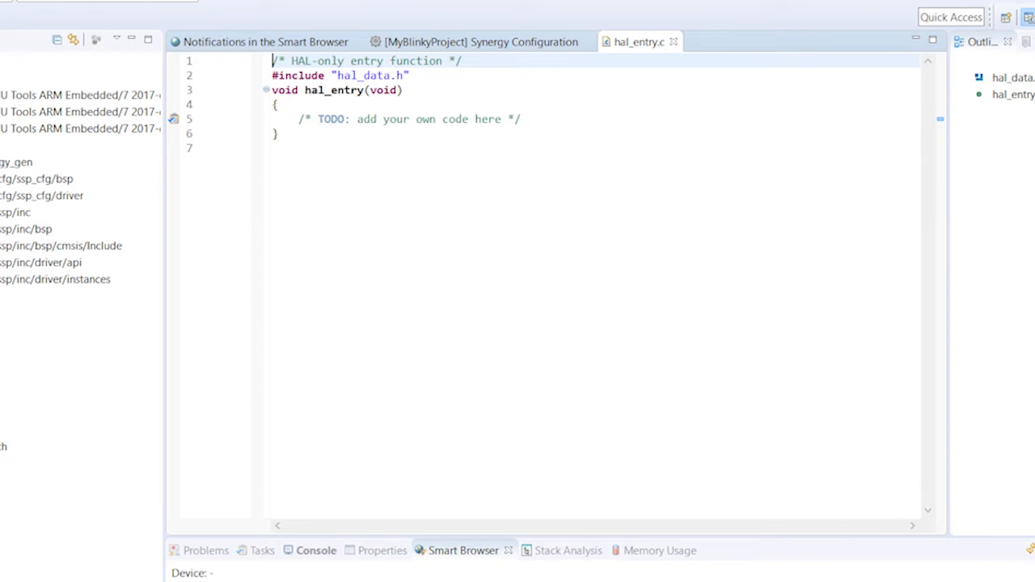
pyautogui.moveTo(883, 194)
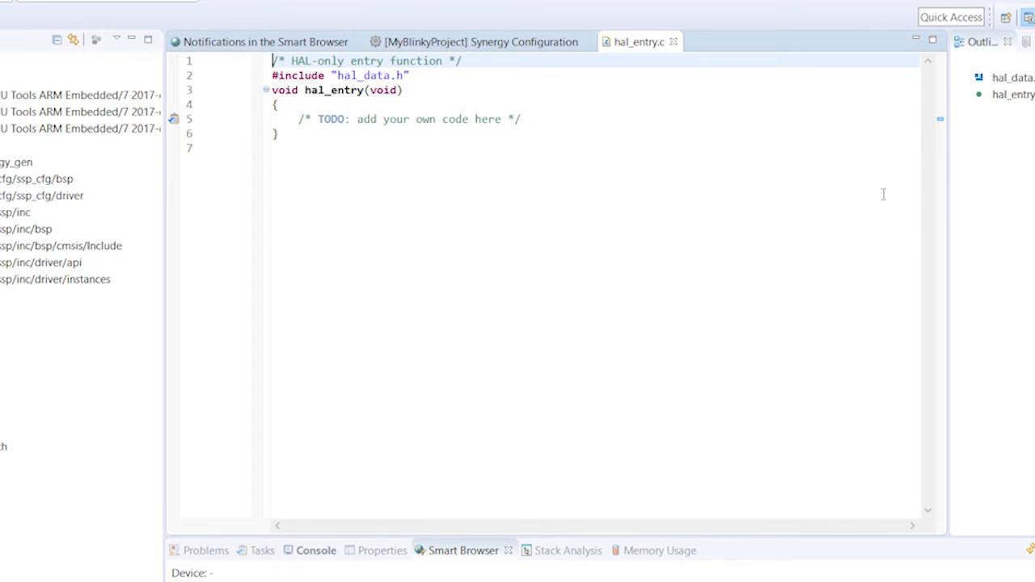
pyautogui.moveTo(485, 175)
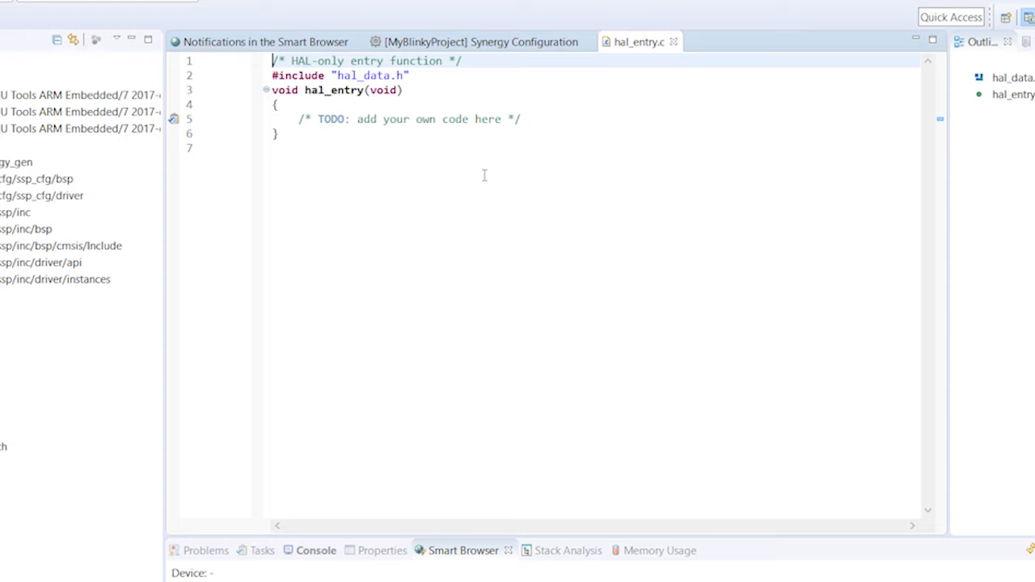
pyautogui.moveTo(543, 140)
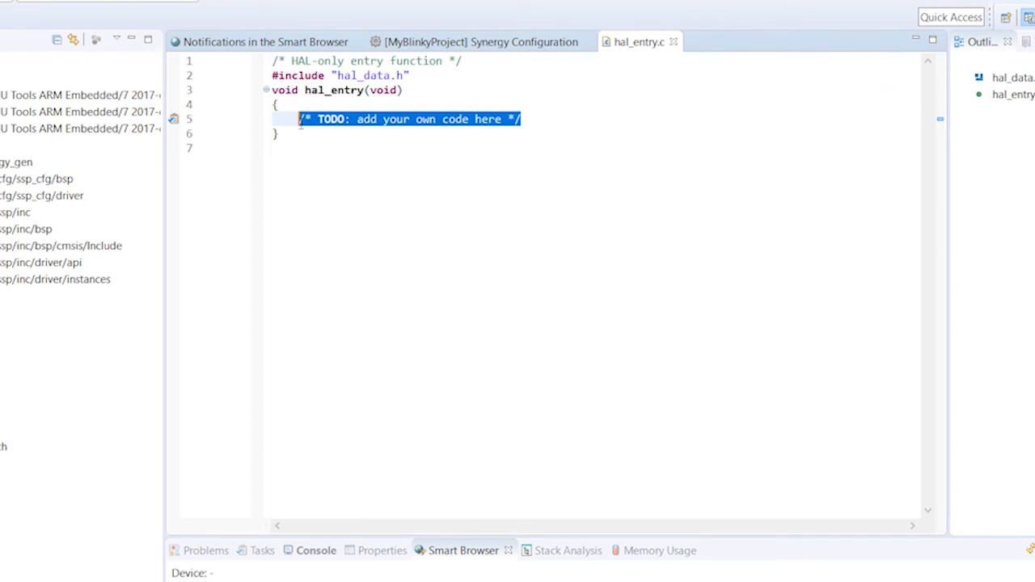
# Step: Delete the TODO comment and insert g_ioport.p_api->pinWrite() using content assist
pyautogui.press('Delete')
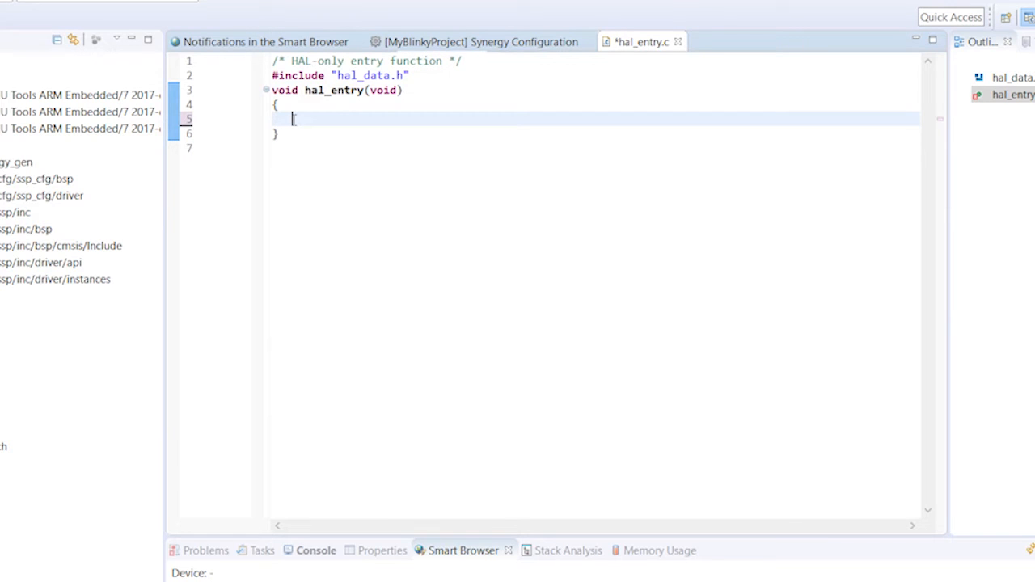
pyautogui.write('g_ioport.p_api')
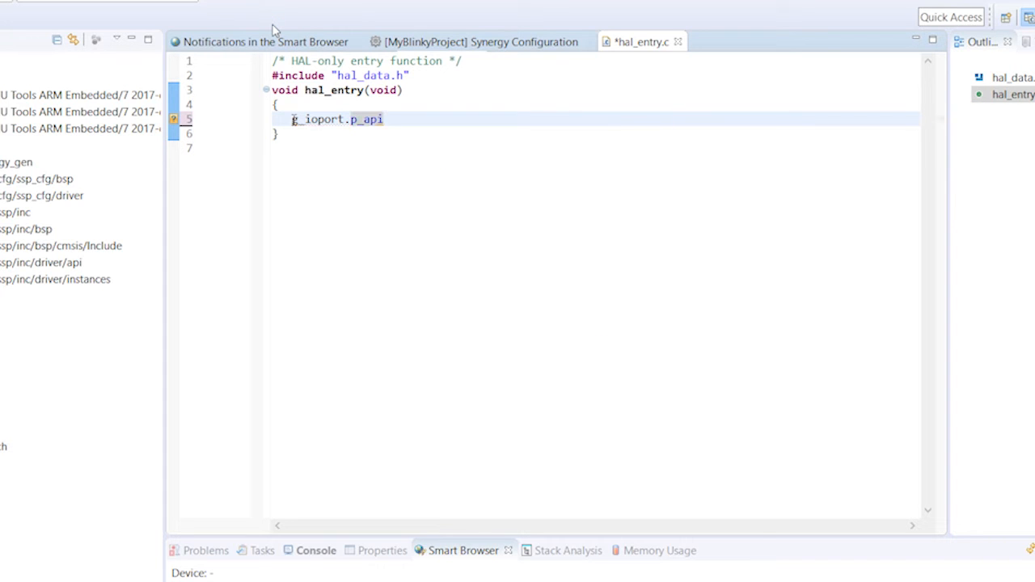
pyautogui.write('->')
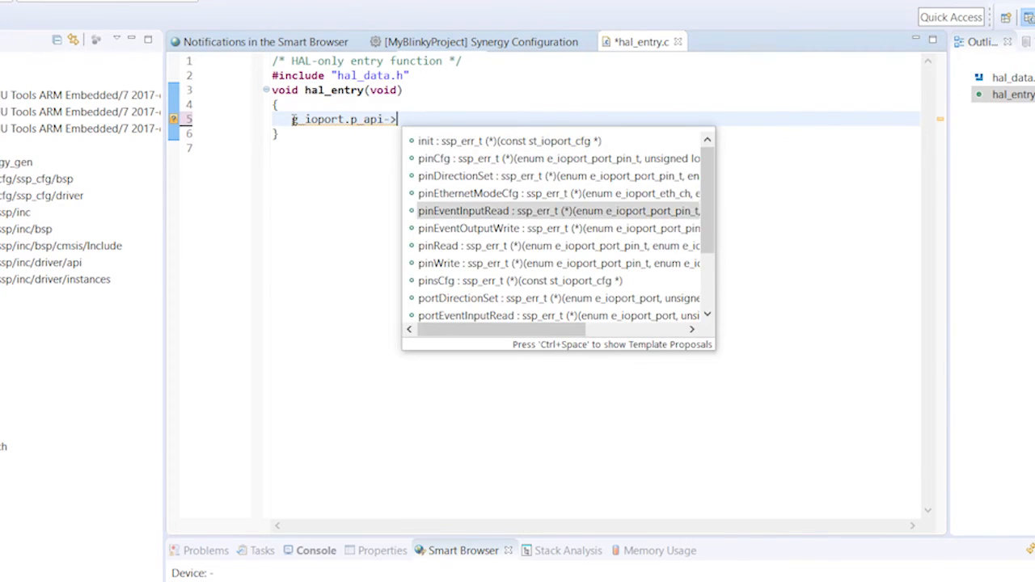
pyautogui.doubleClick(438, 262)
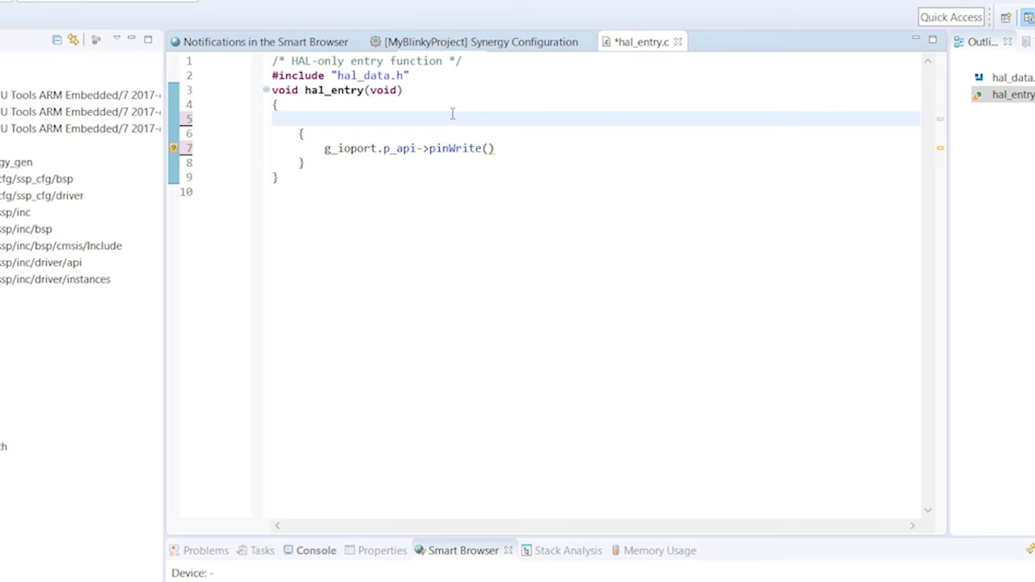
# Step: Declare bsp_leds_t Leds and fill it with R_BSP_LedsGet(&Leds); above the pinWrite block
pyautogui.write('R_BSP')
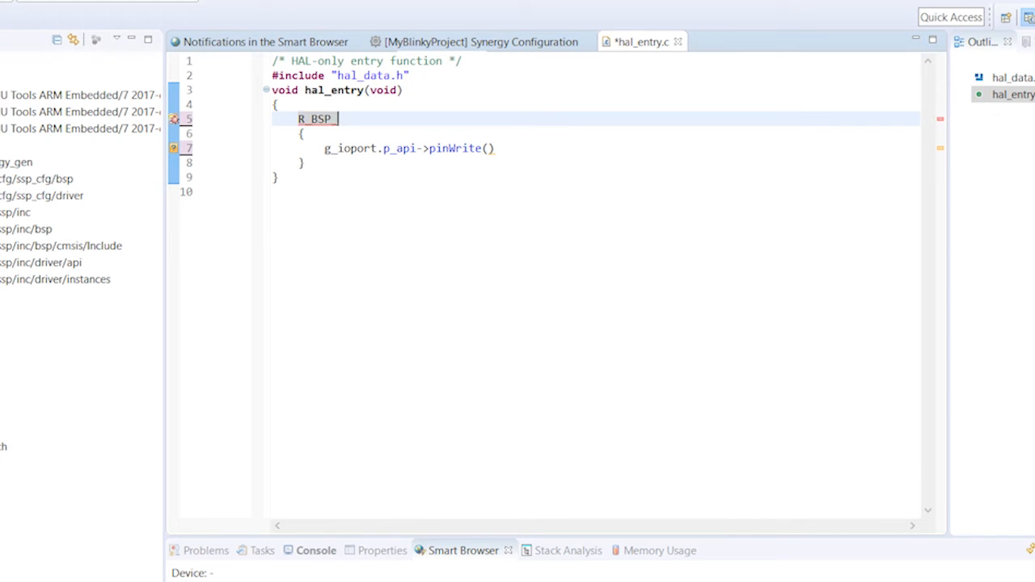
pyautogui.write('_LedsGet')
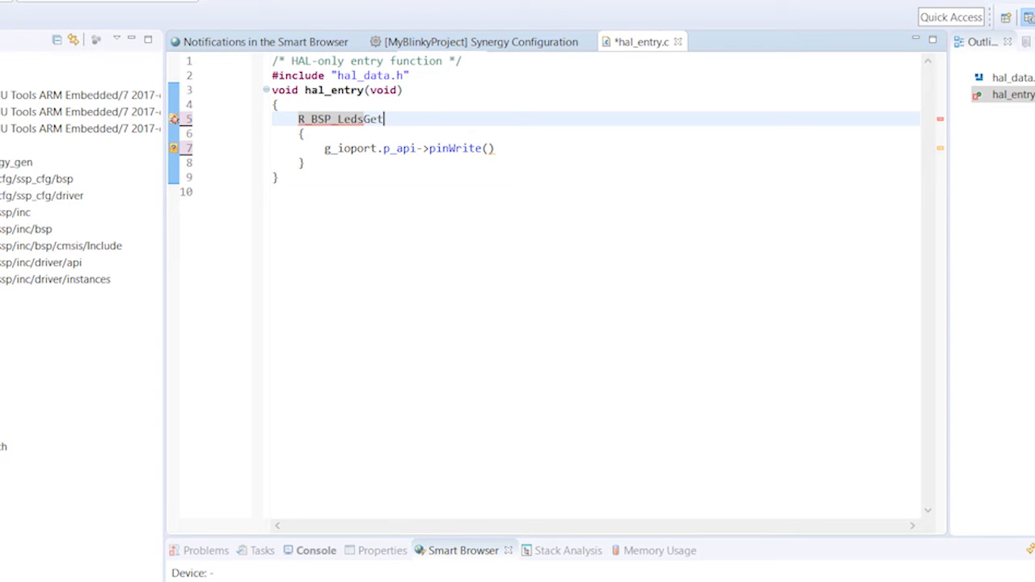
pyautogui.write('()')
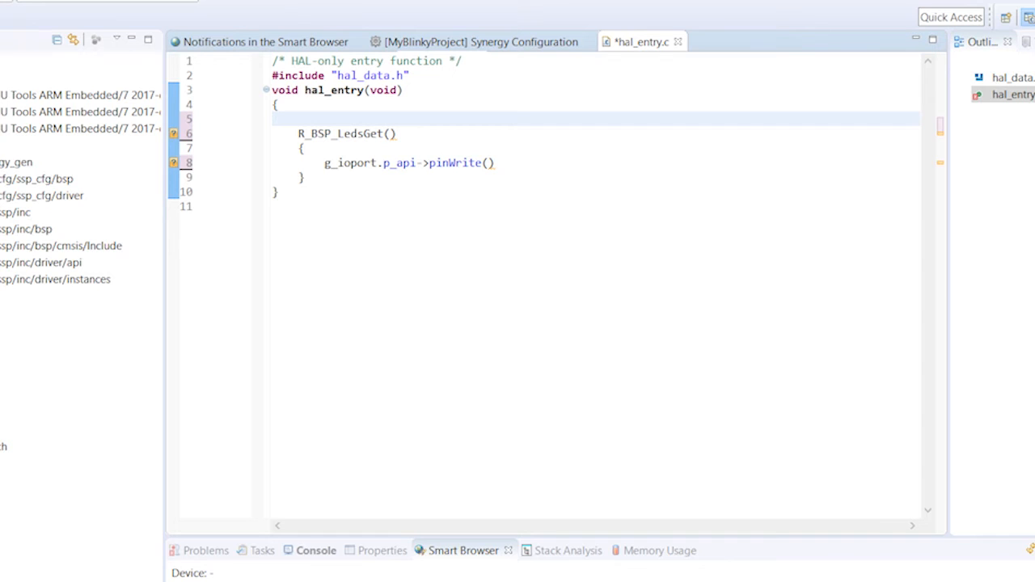
pyautogui.write('bsp')
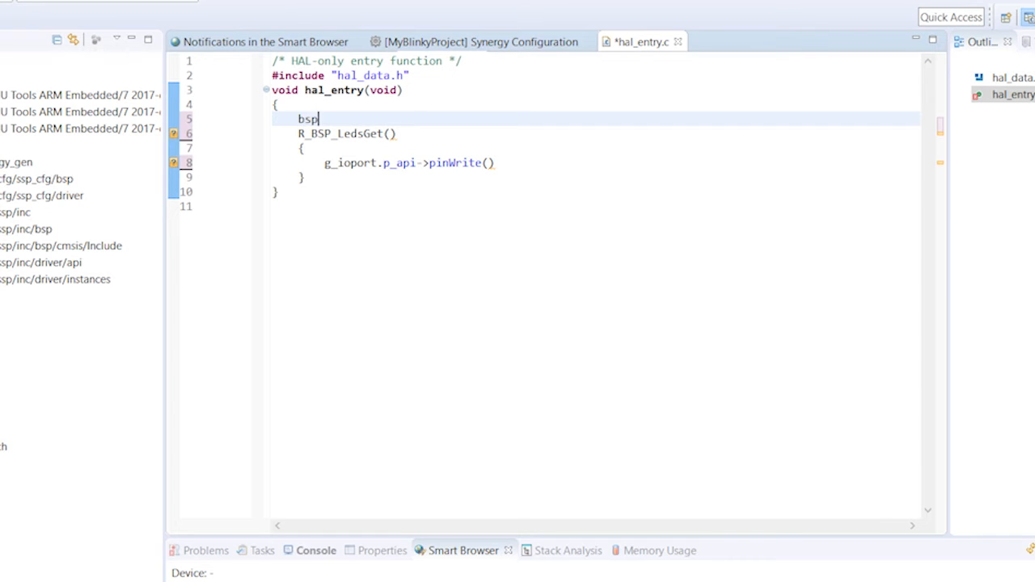
pyautogui.write('_leds_')
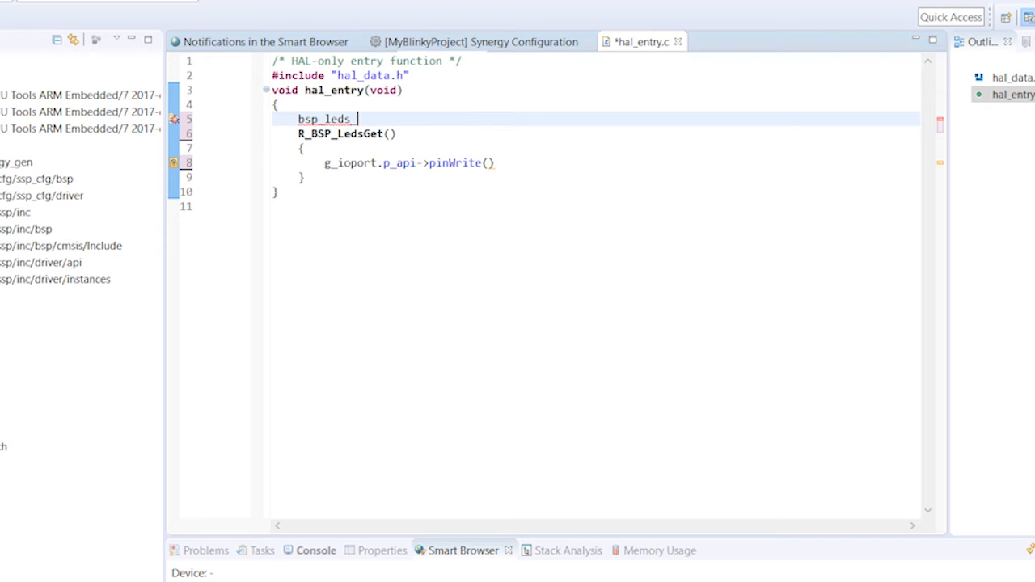
pyautogui.write('t Leds')
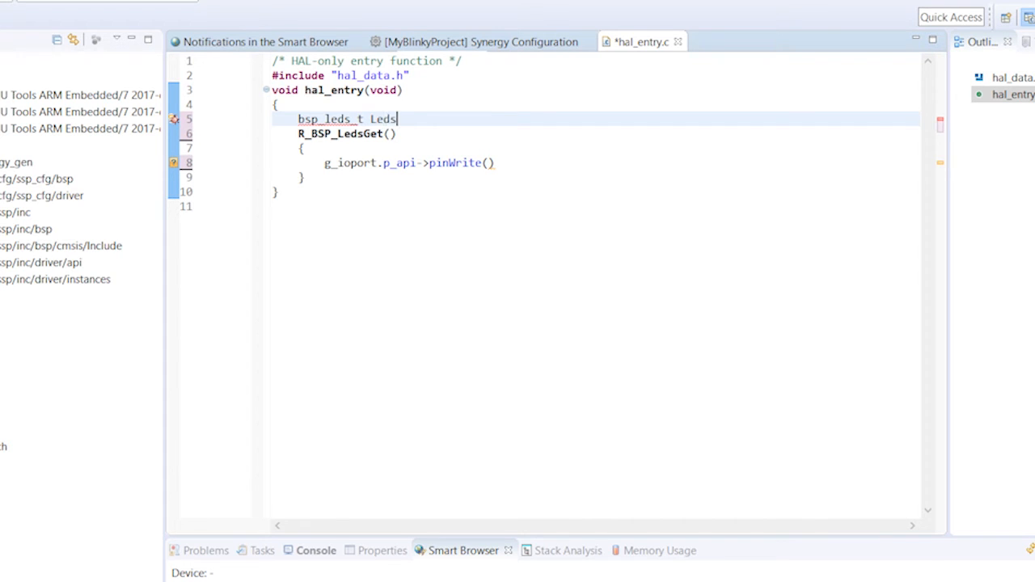
pyautogui.write(';')
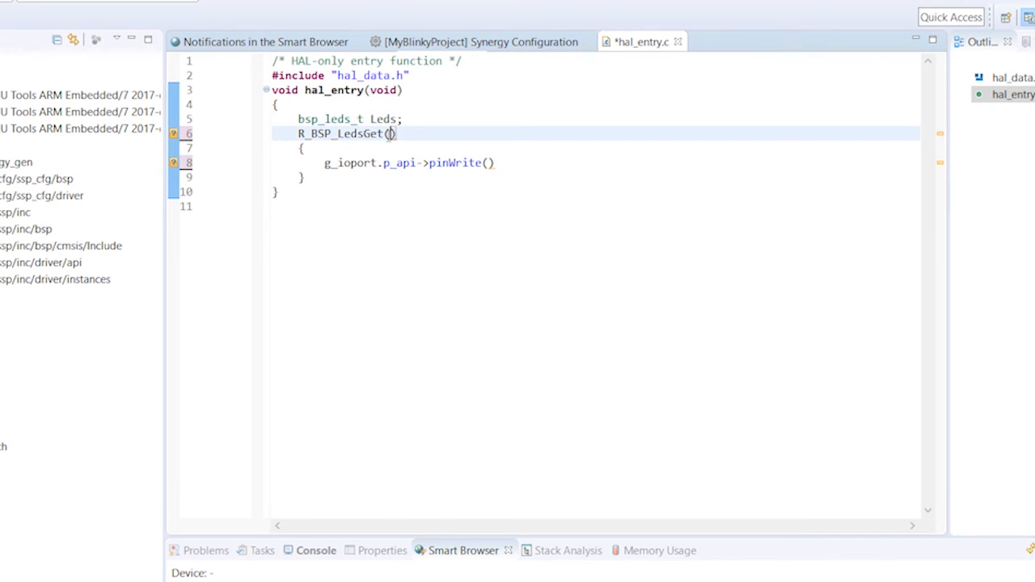
pyautogui.write('&')
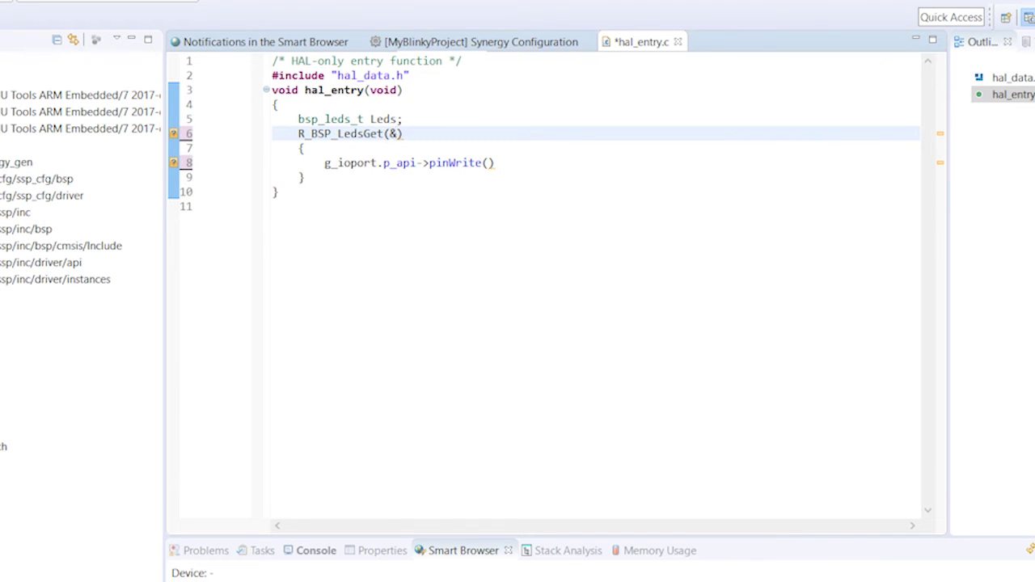
pyautogui.write('Leds')
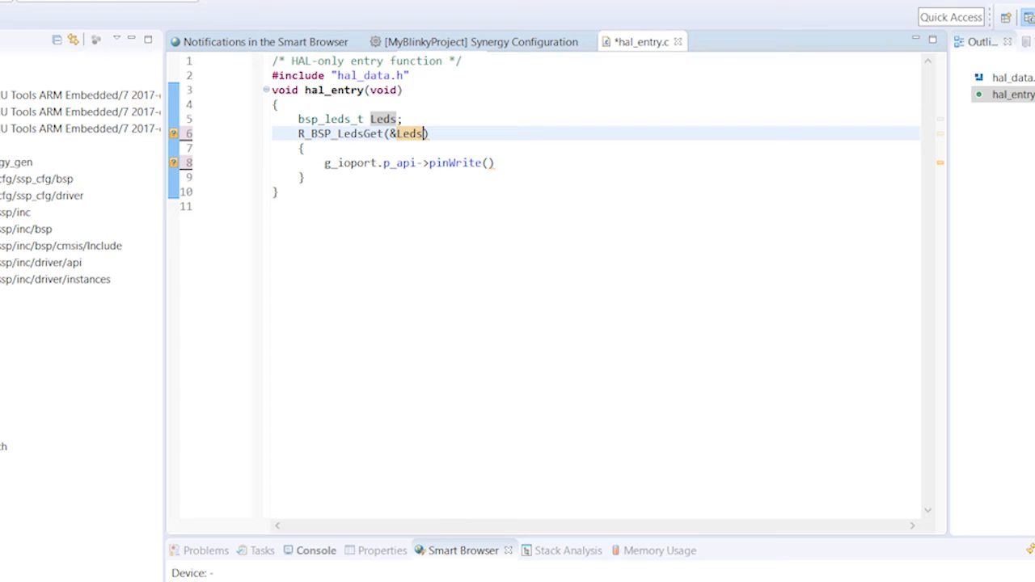
pyautogui.write(';')
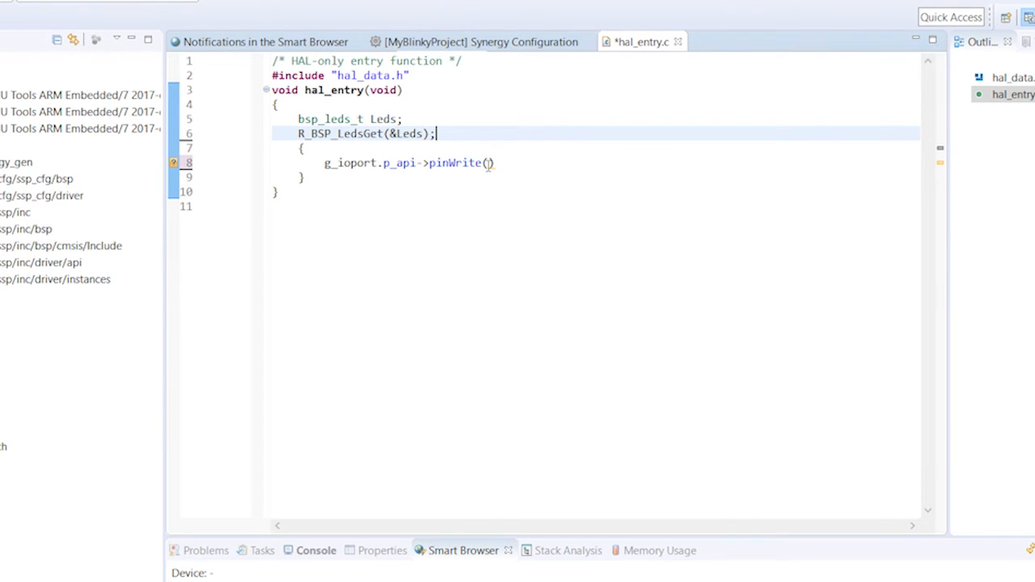
# Step: Complete the call as pinWrite(Leds.p_leds[BSP_LED_LED1], IOPORT_LEVEL_LOW); and start a new line
pyautogui.click(488, 162)
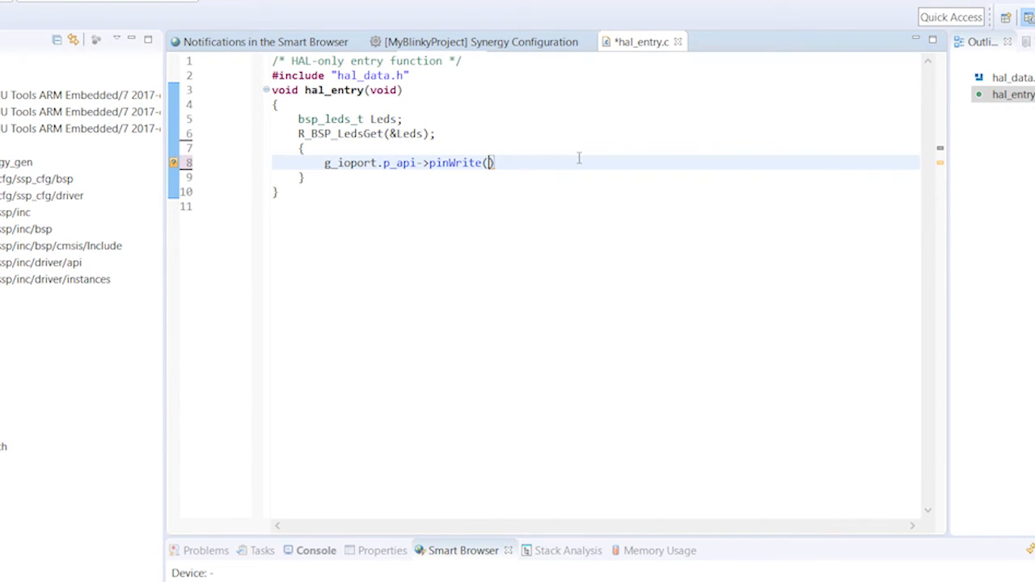
pyautogui.write('Leds.')
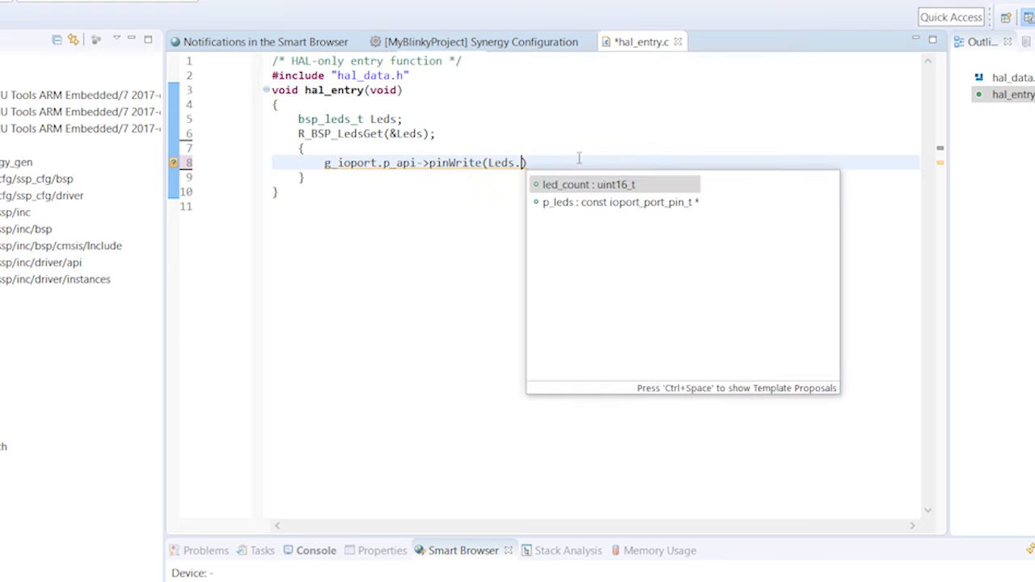
pyautogui.click(616, 202)
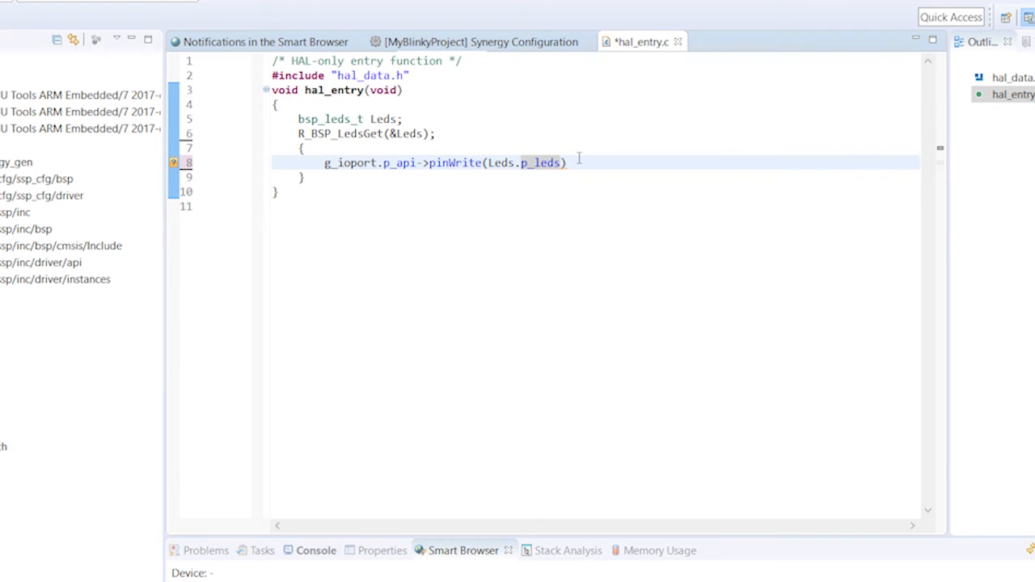
pyautogui.write('[BSP_]')
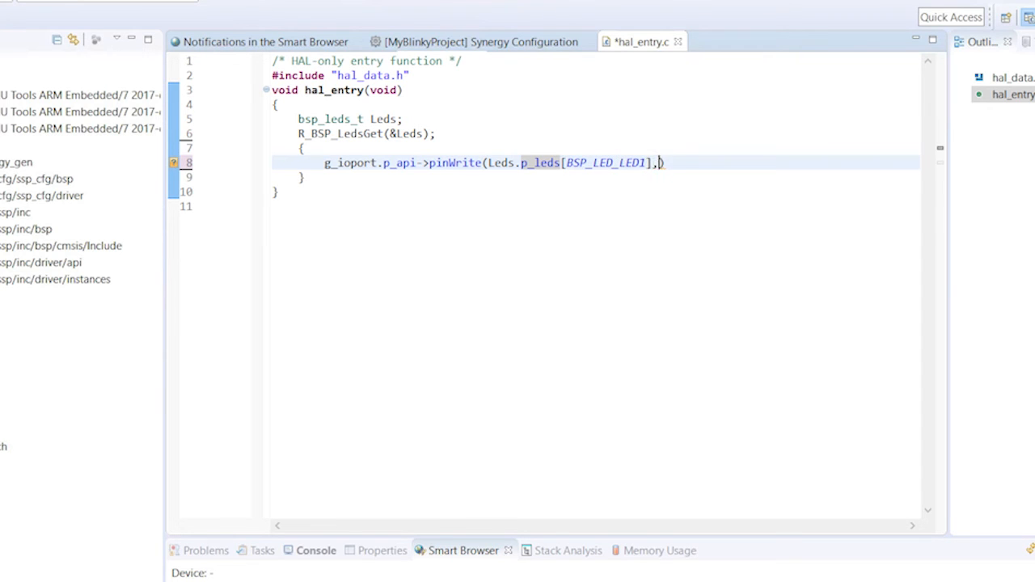
pyautogui.write('IOPORT_LE')
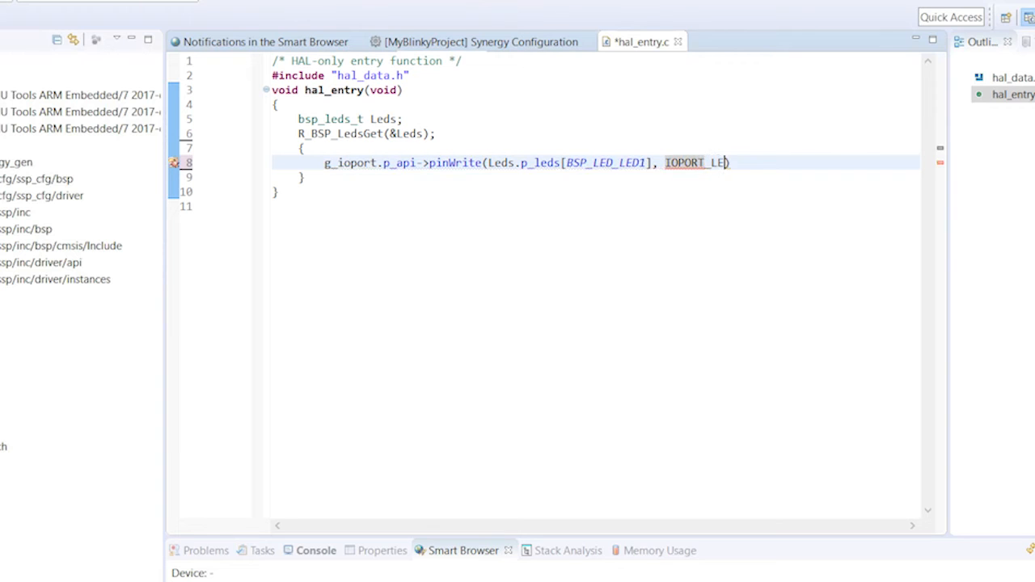
pyautogui.write('VEL_LOW')
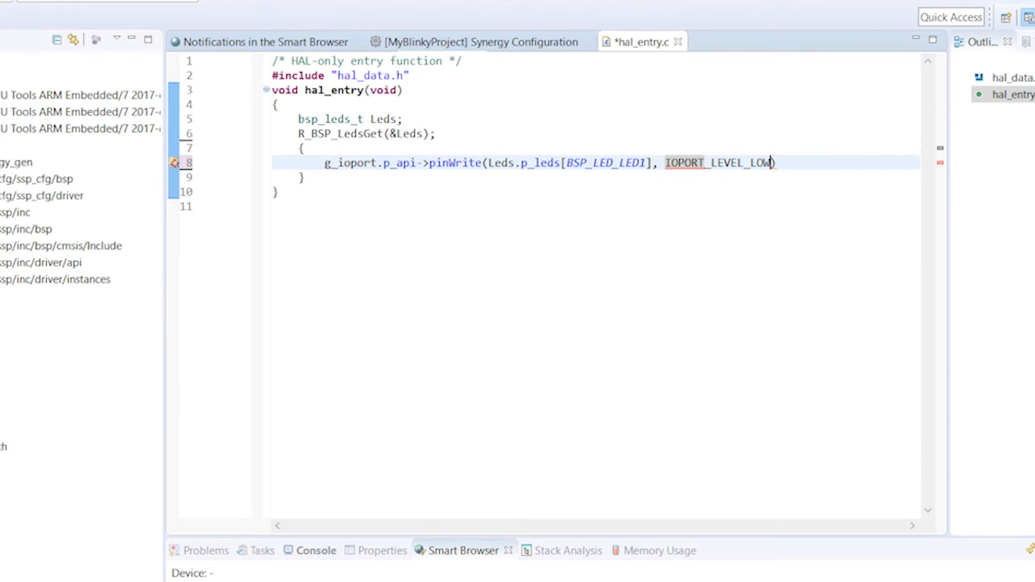
pyautogui.write(');')
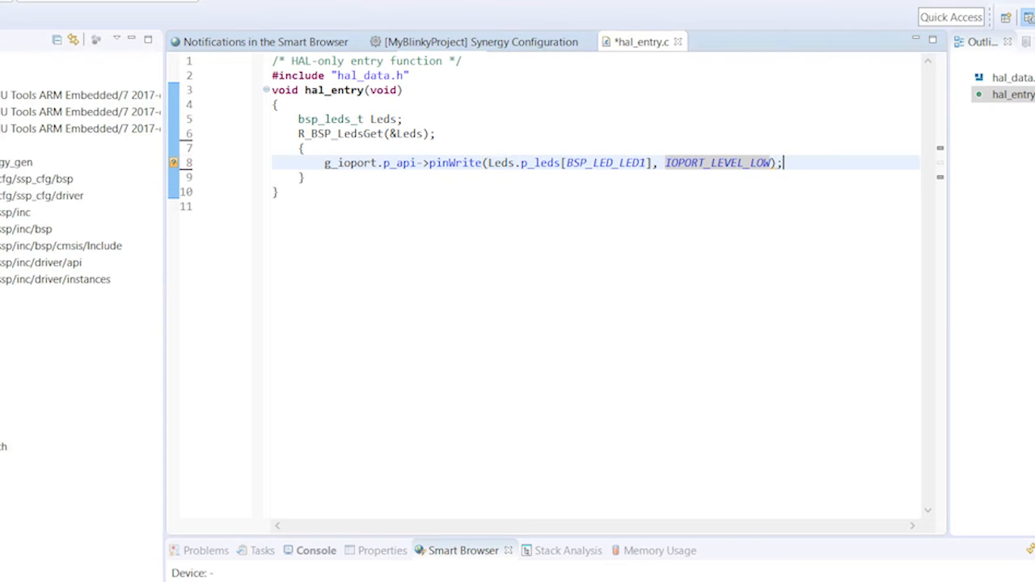
pyautogui.press('Enter')
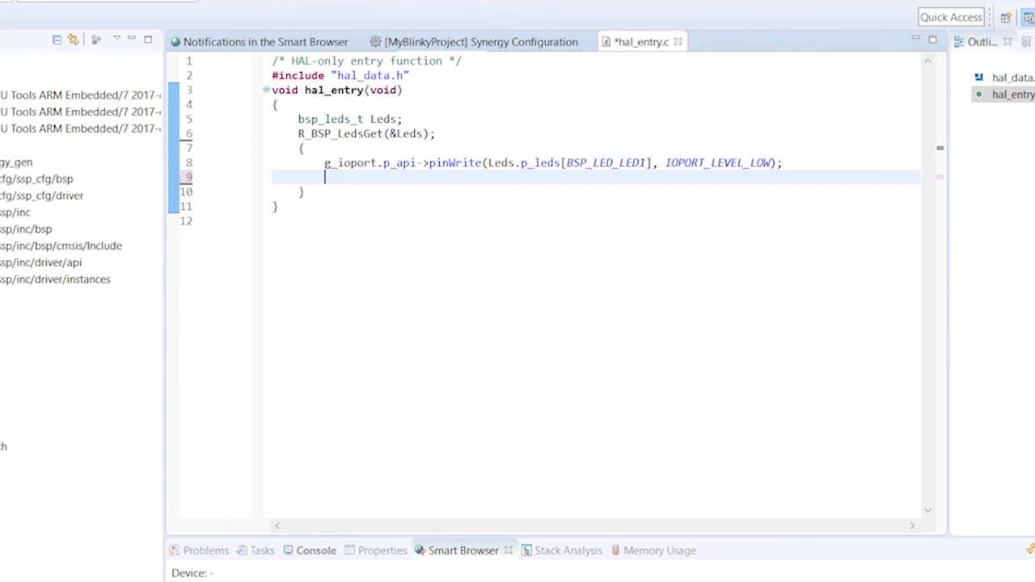
# Step: Add R_BSP_SoftwareDelay(1, BSP_DELAY_UNITS_SECONDS); after the LOW pin write
pyautogui.write('R_BSP')
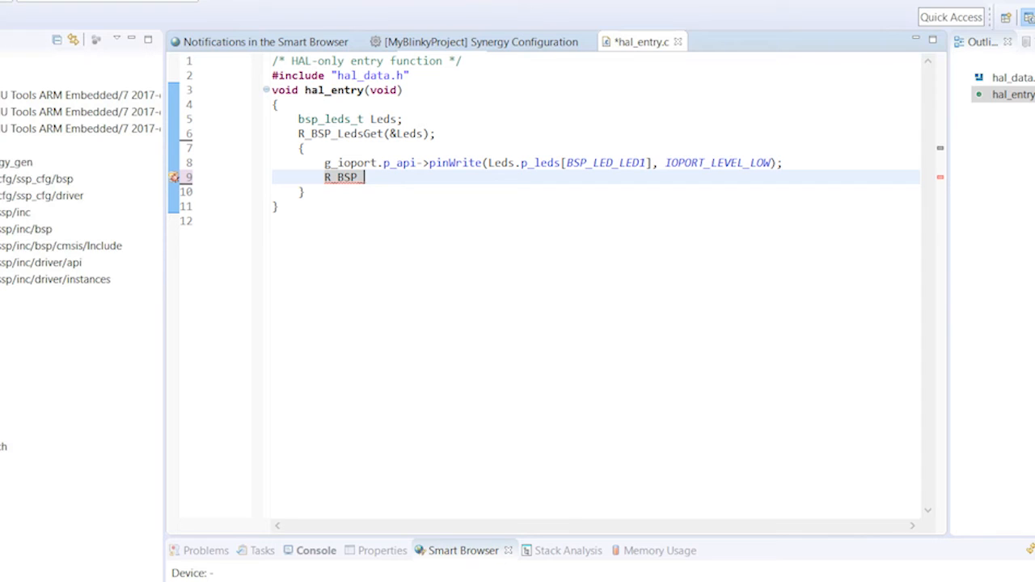
pyautogui.write('_Software')
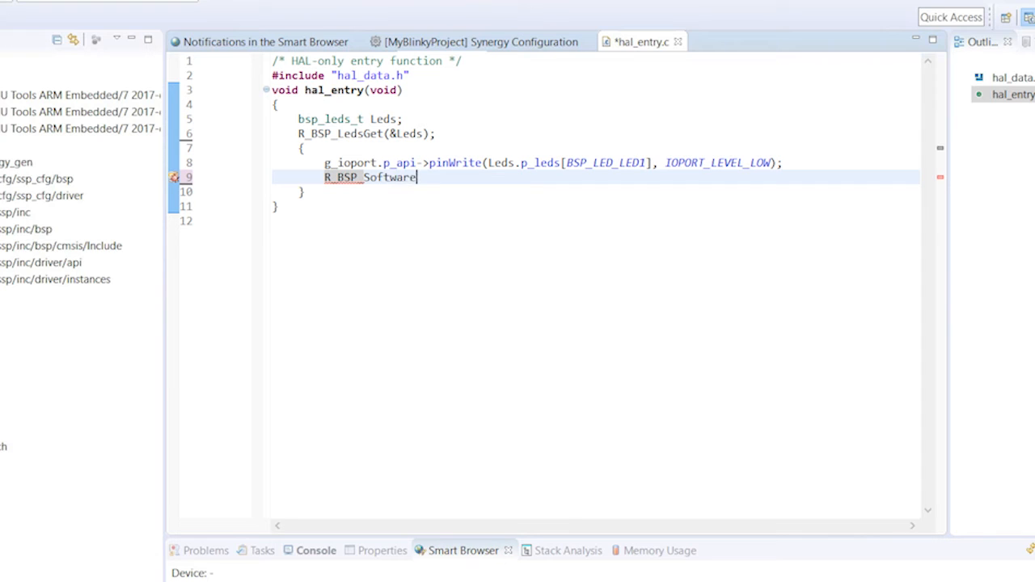
pyautogui.write('Delay')
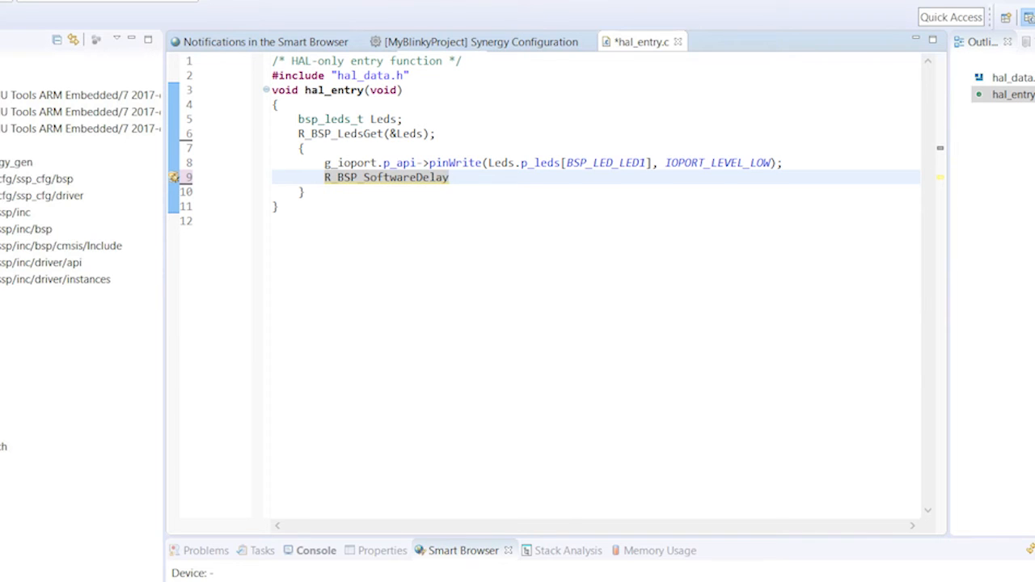
pyautogui.write('(1)')
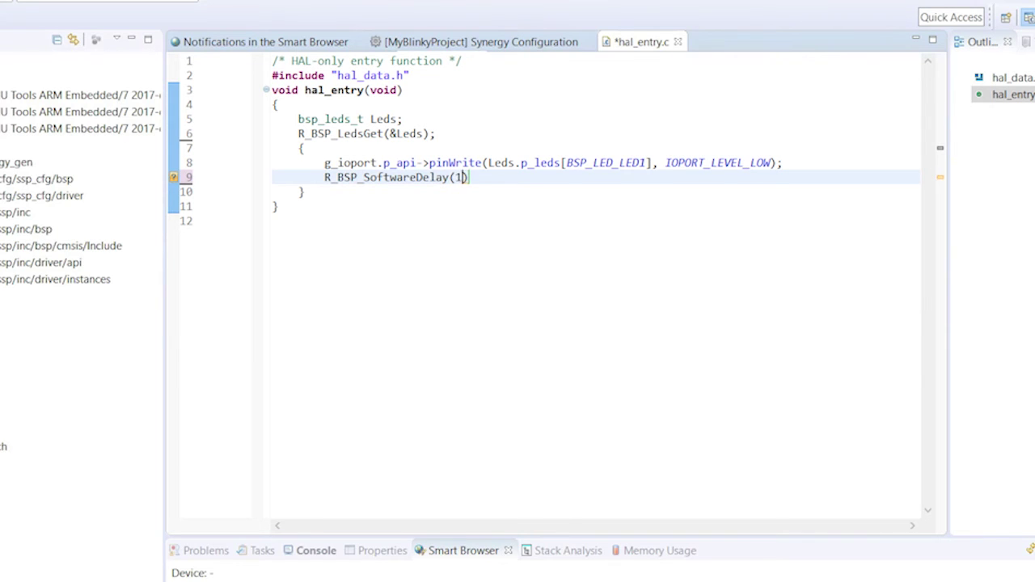
pyautogui.write(', BSP')
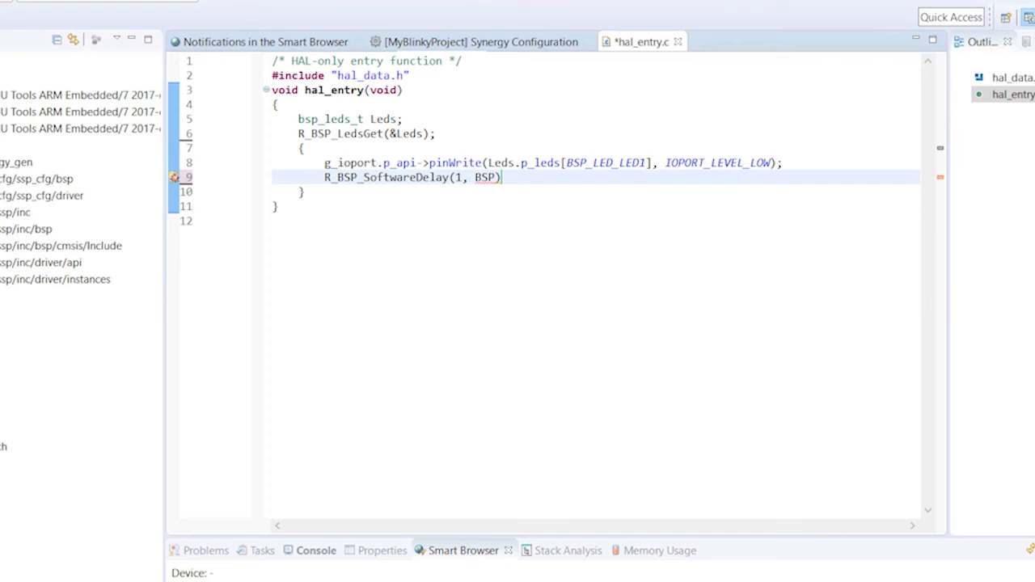
pyautogui.write('_DELAY_UNITS')
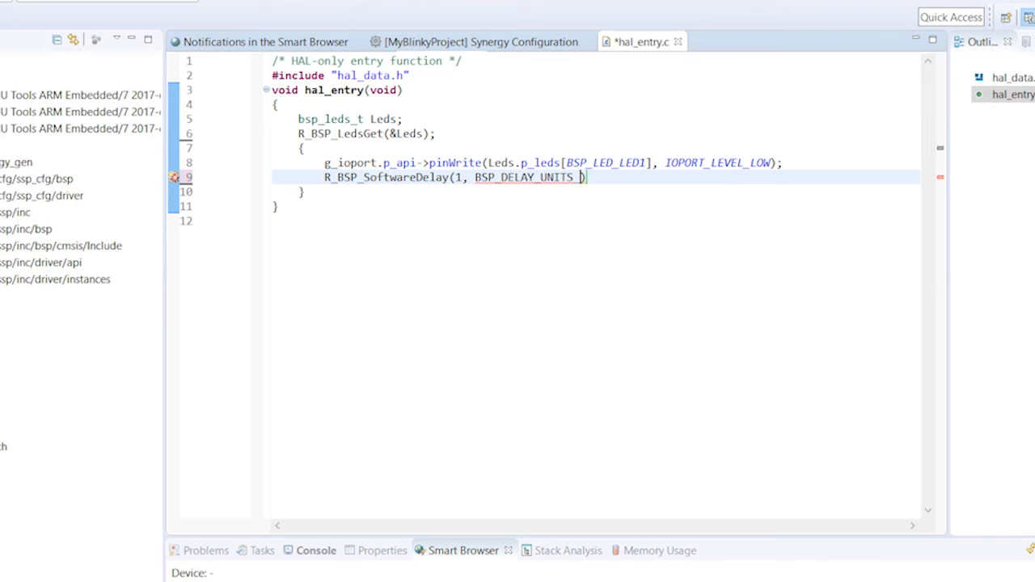
pyautogui.write('_SECONDS')
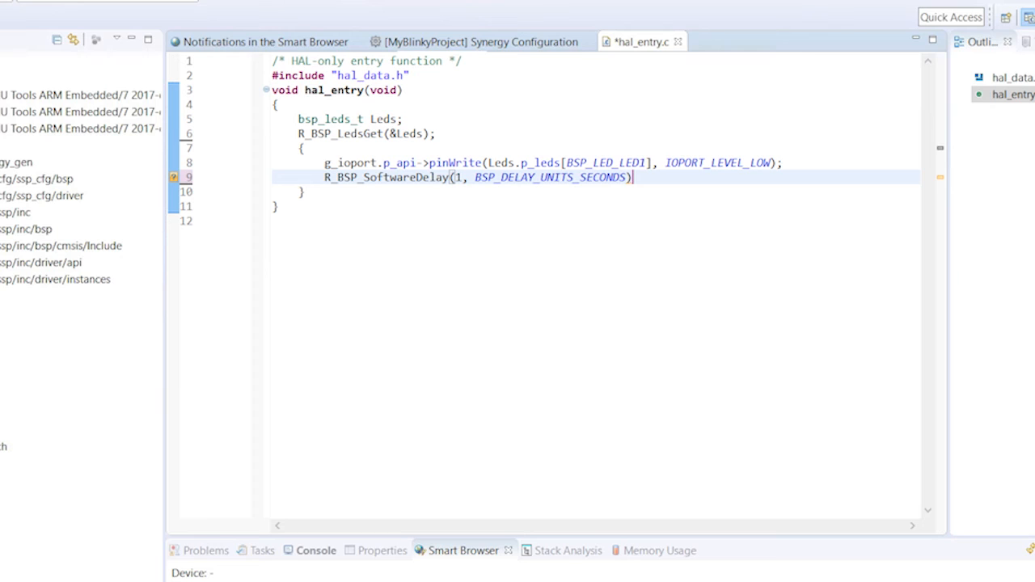
pyautogui.write(';')
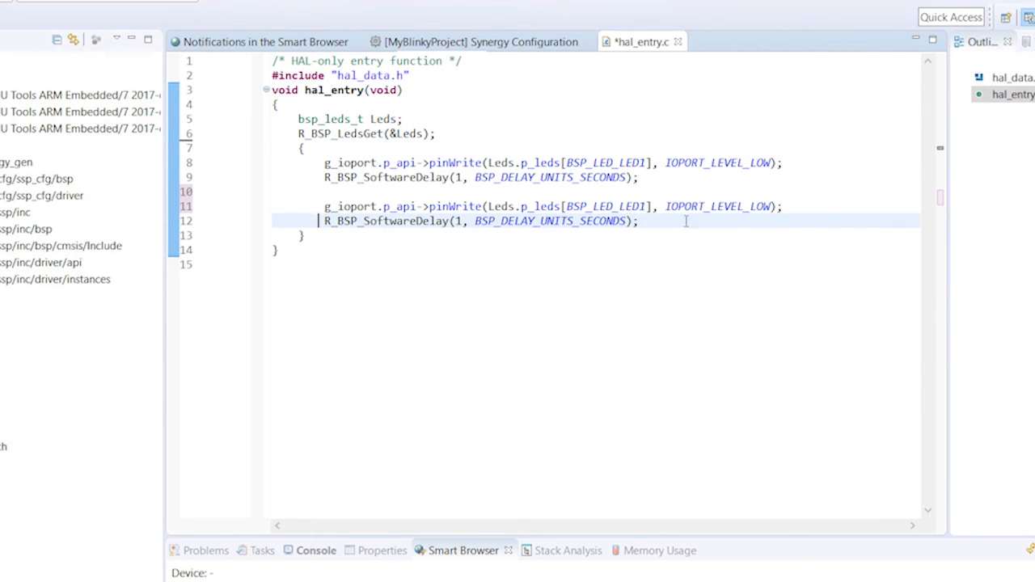
# Step: Change the second pinWrite level to IOPORT_LEVEL_HIGH and add while(1) above the block
pyautogui.doubleClick(759, 207)
pyautogui.write('HIGH')
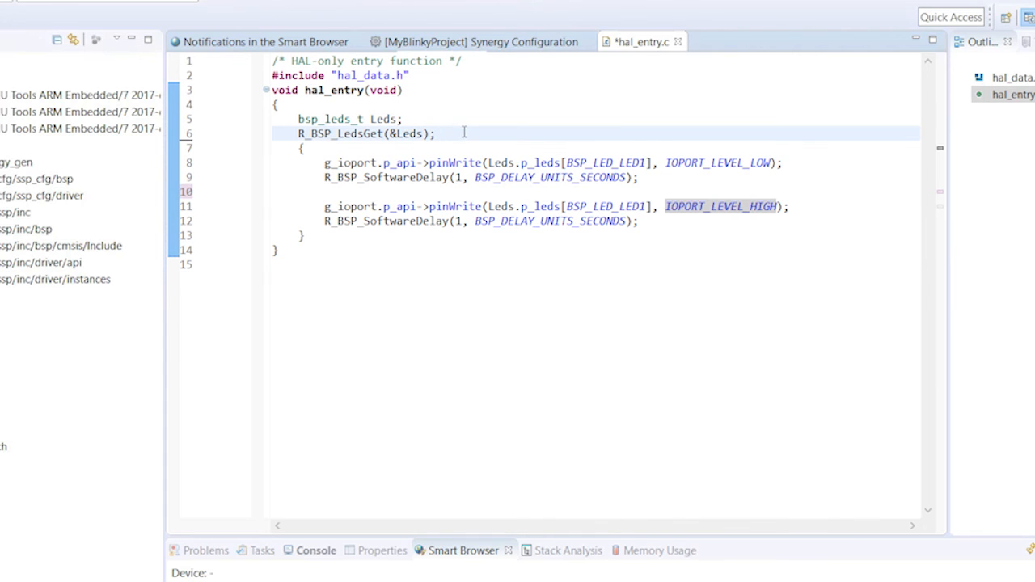
pyautogui.write('while')
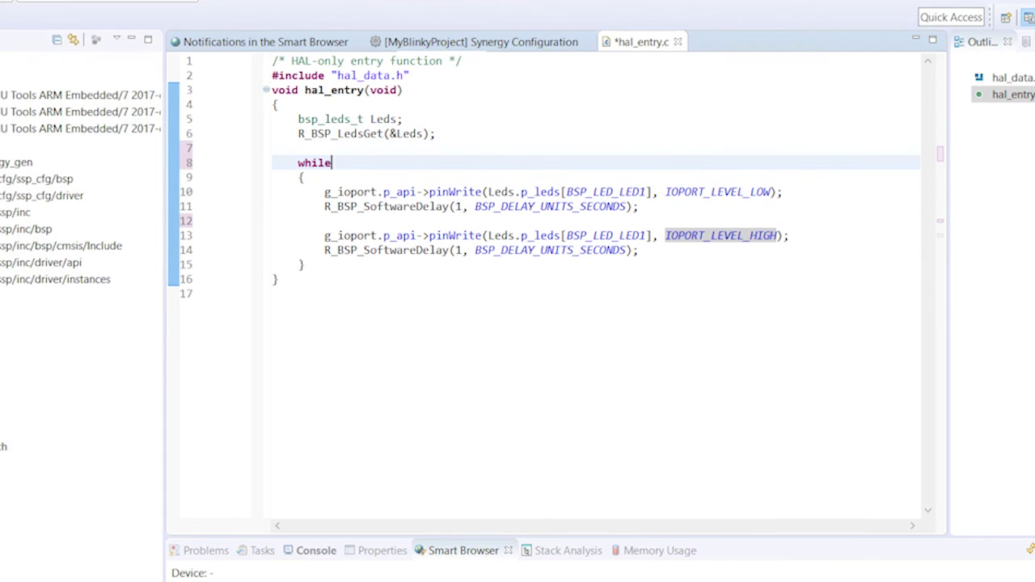
pyautogui.write('(1)')
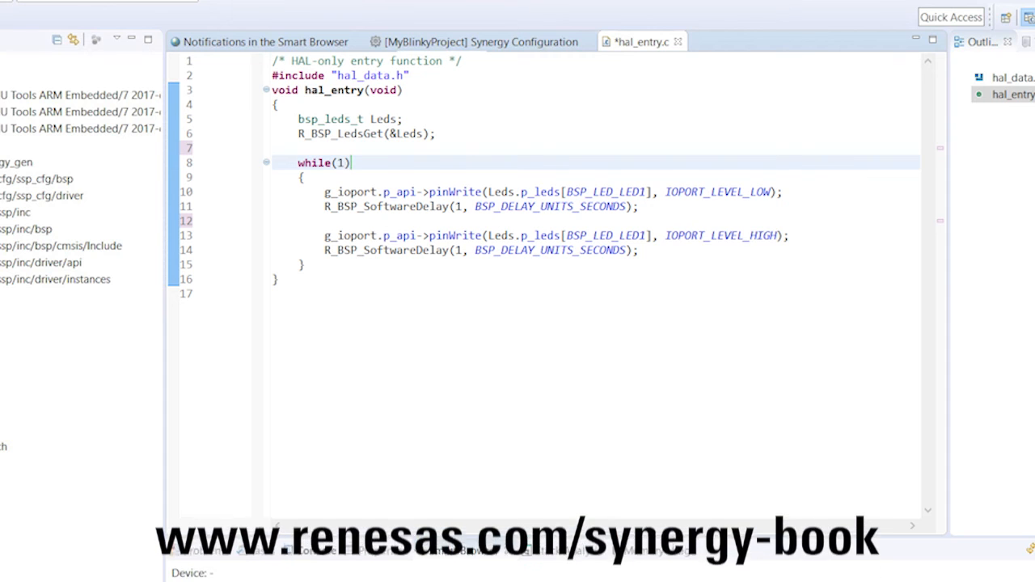